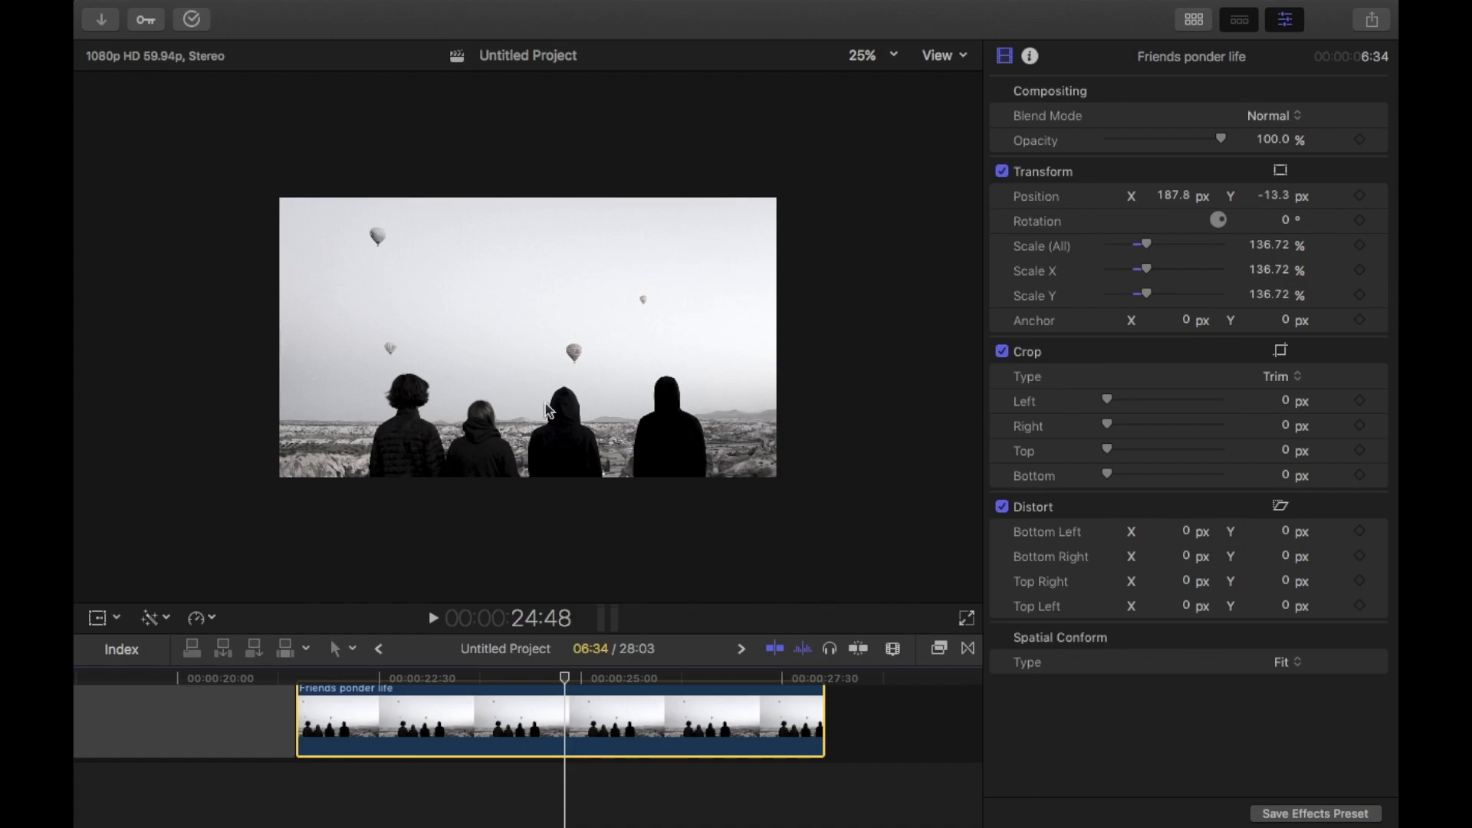
mouse_move(407, 444)
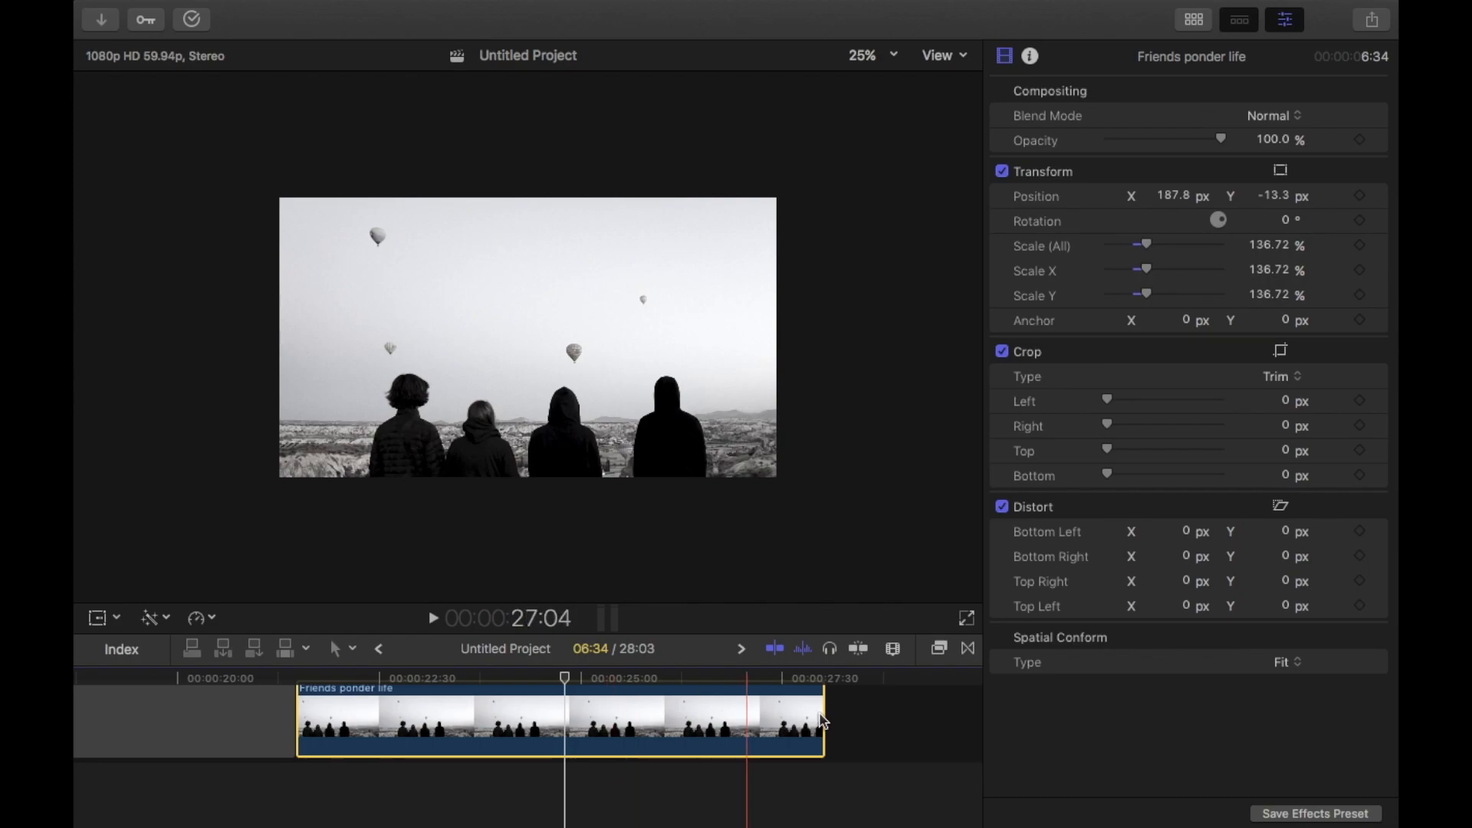
Step: List the keyer effects in the Effects Browser for the Friends ponder life photo
left_click(937, 648)
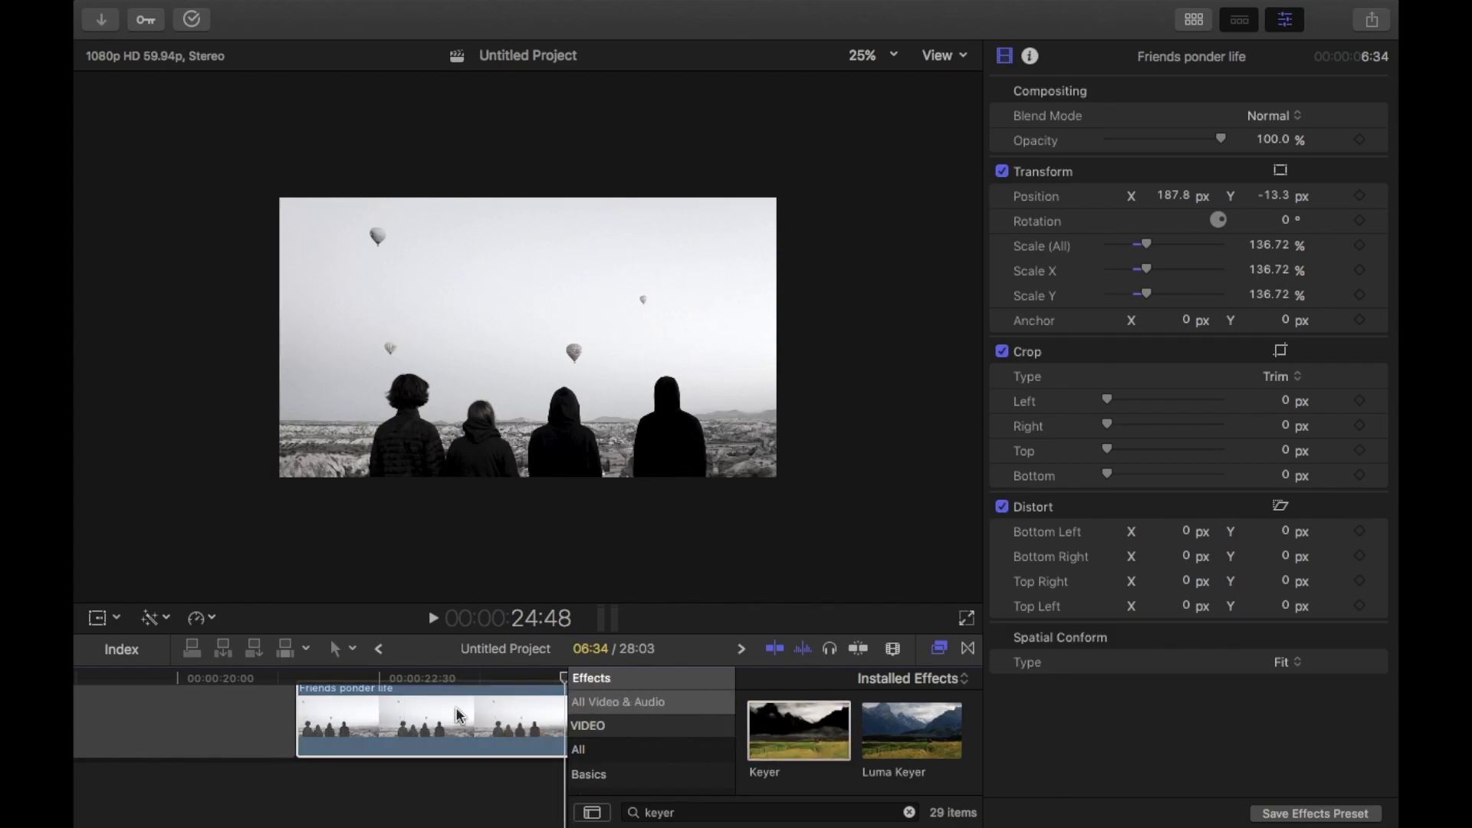
Step: Apply the Keyer effect to the Friends ponder life photo clip
double_click(798, 729)
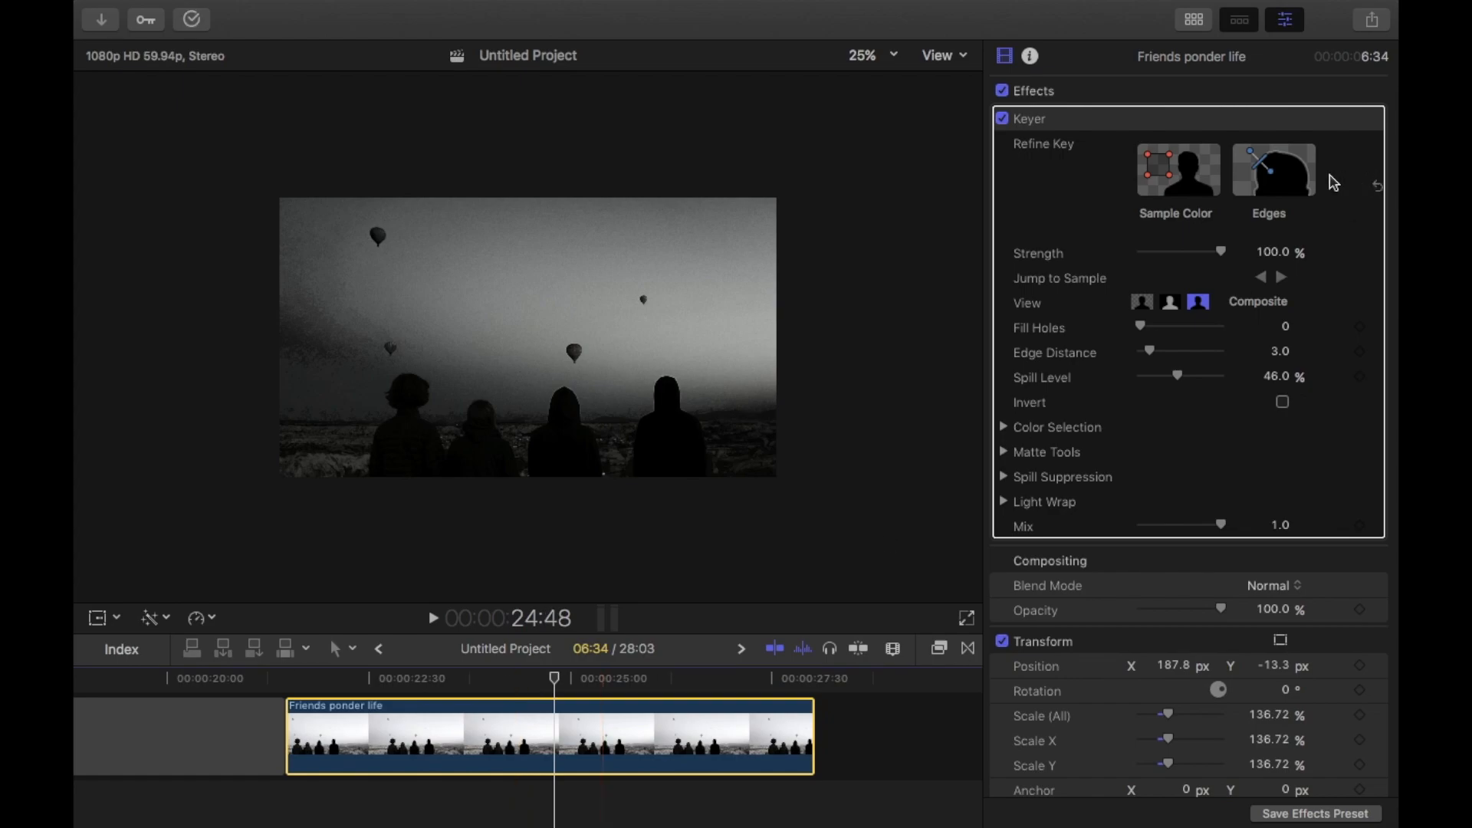
mouse_move(602, 300)
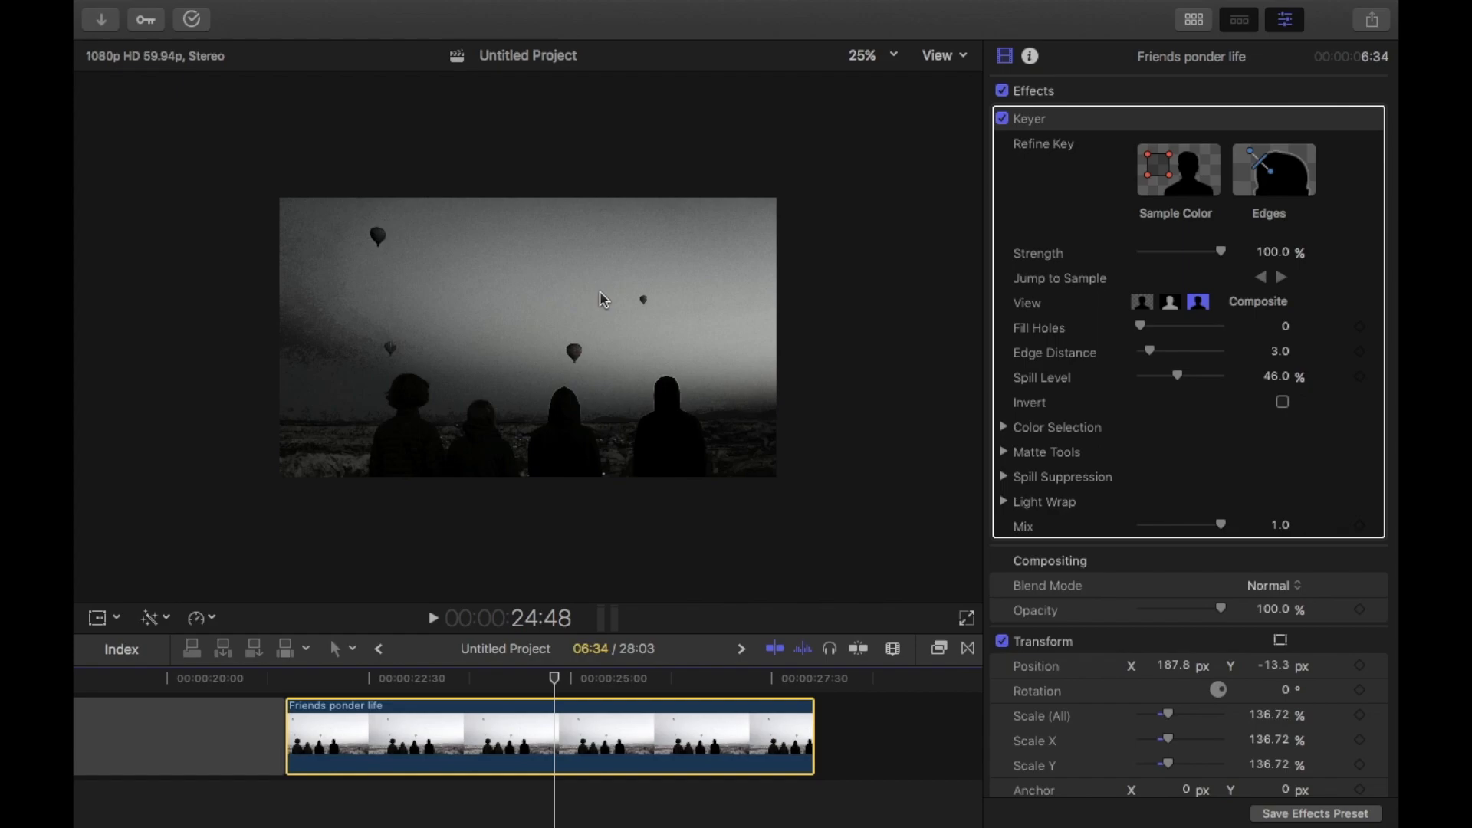
mouse_move(690, 514)
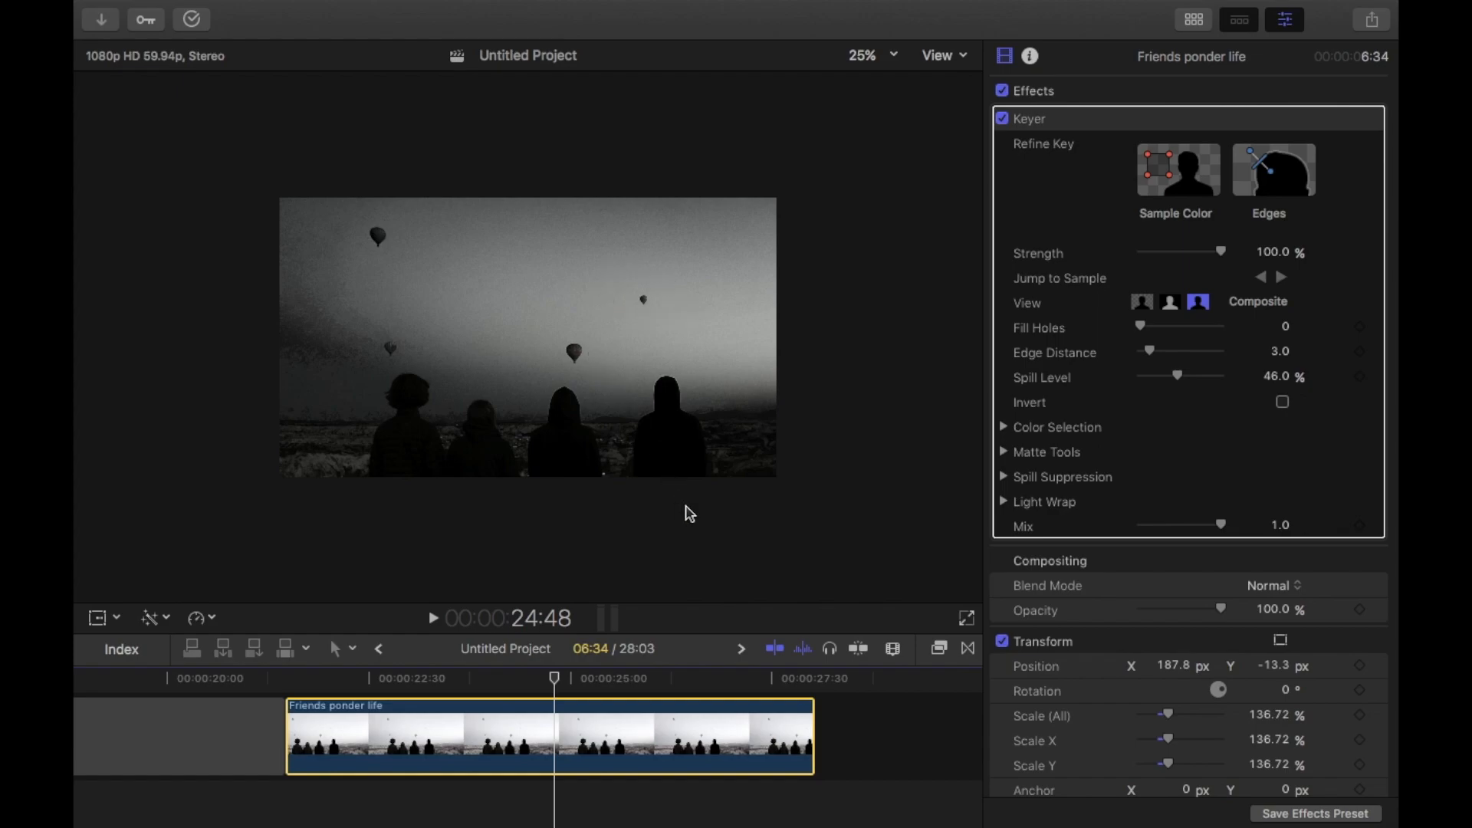
mouse_move(714, 484)
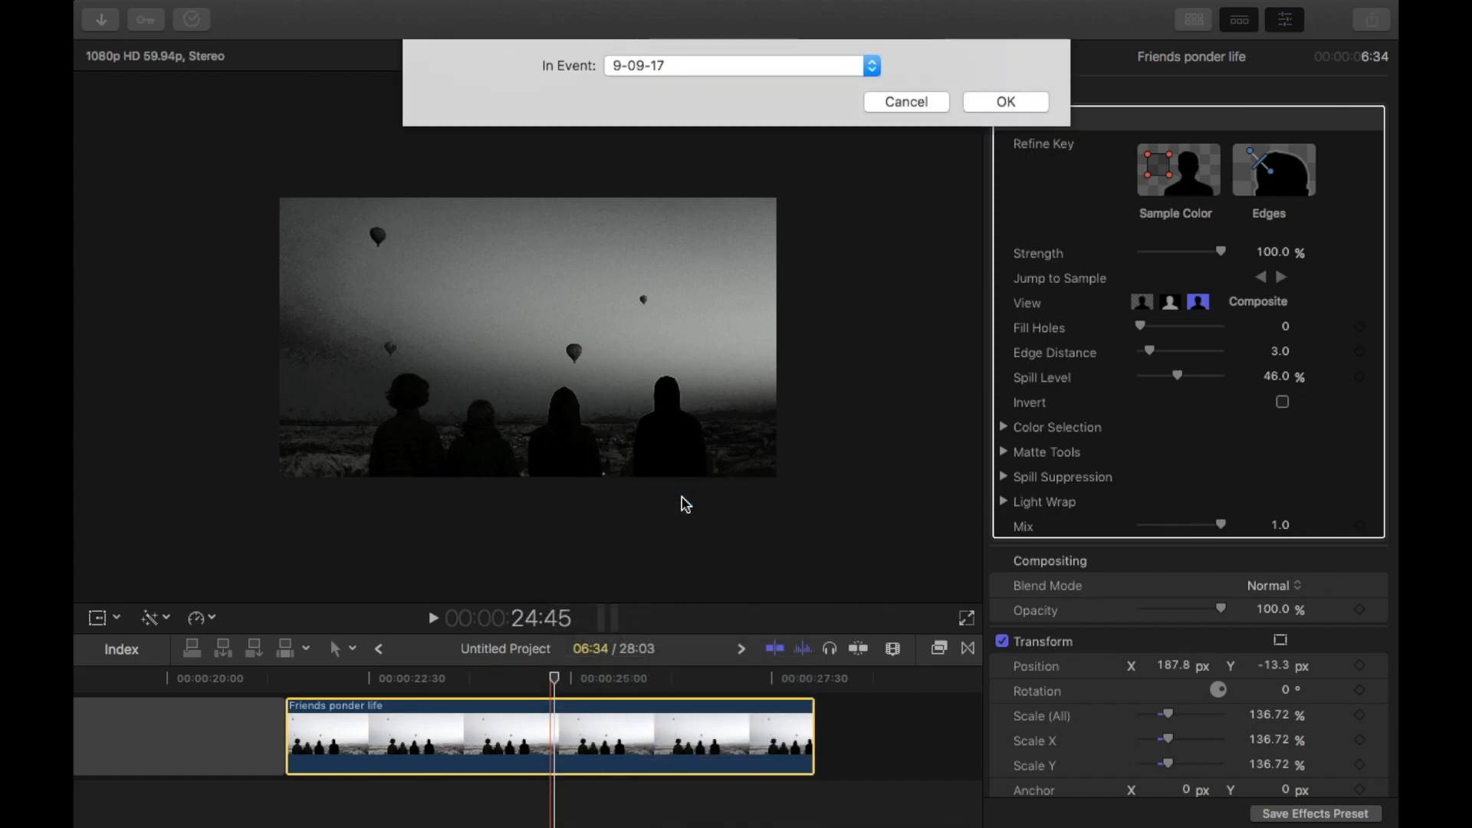
Step: Confirm the new compound clip and show the library holding the drone mongol rally footage
left_click(1005, 101)
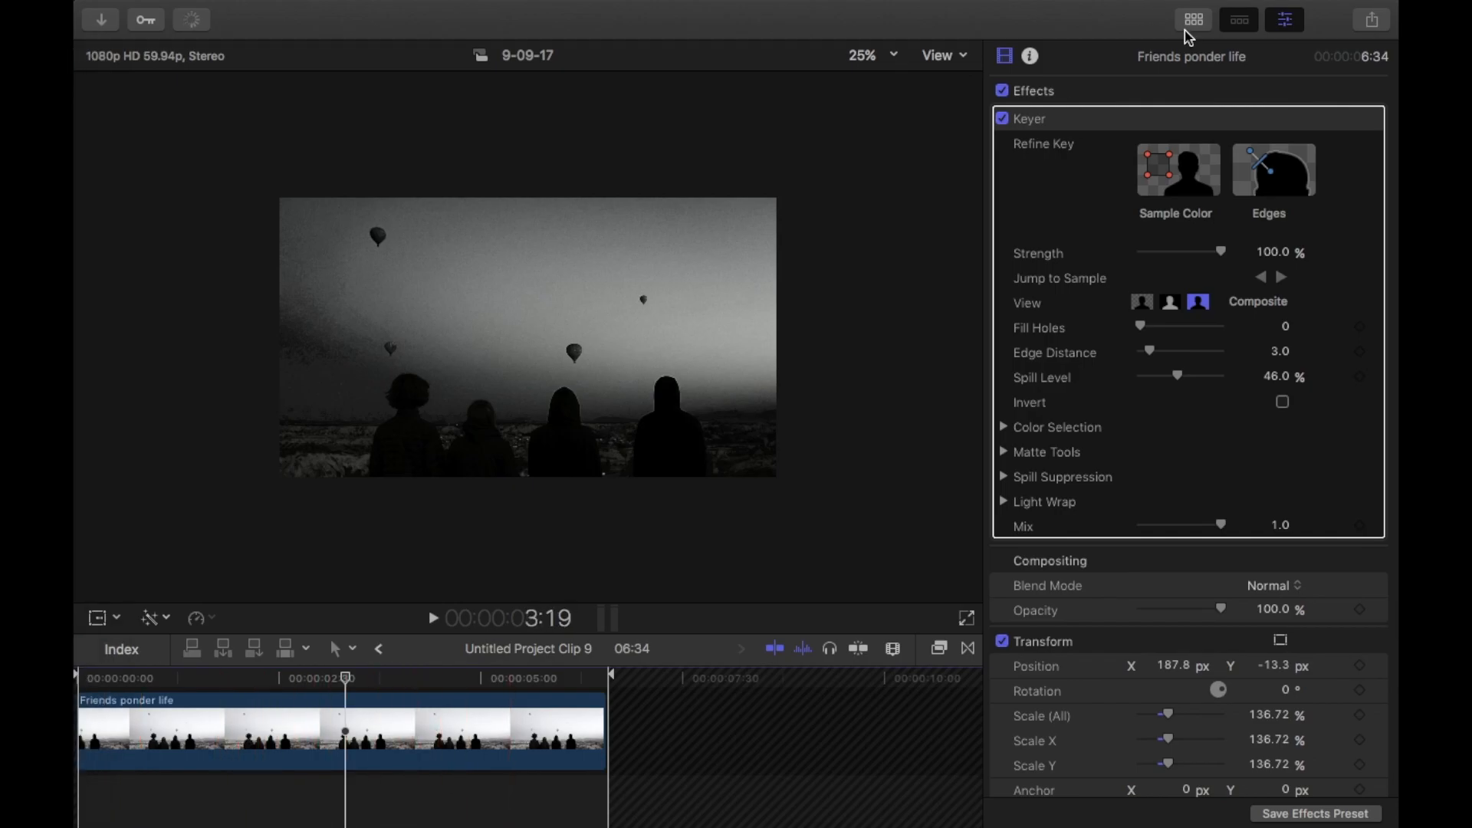
left_click(282, 793)
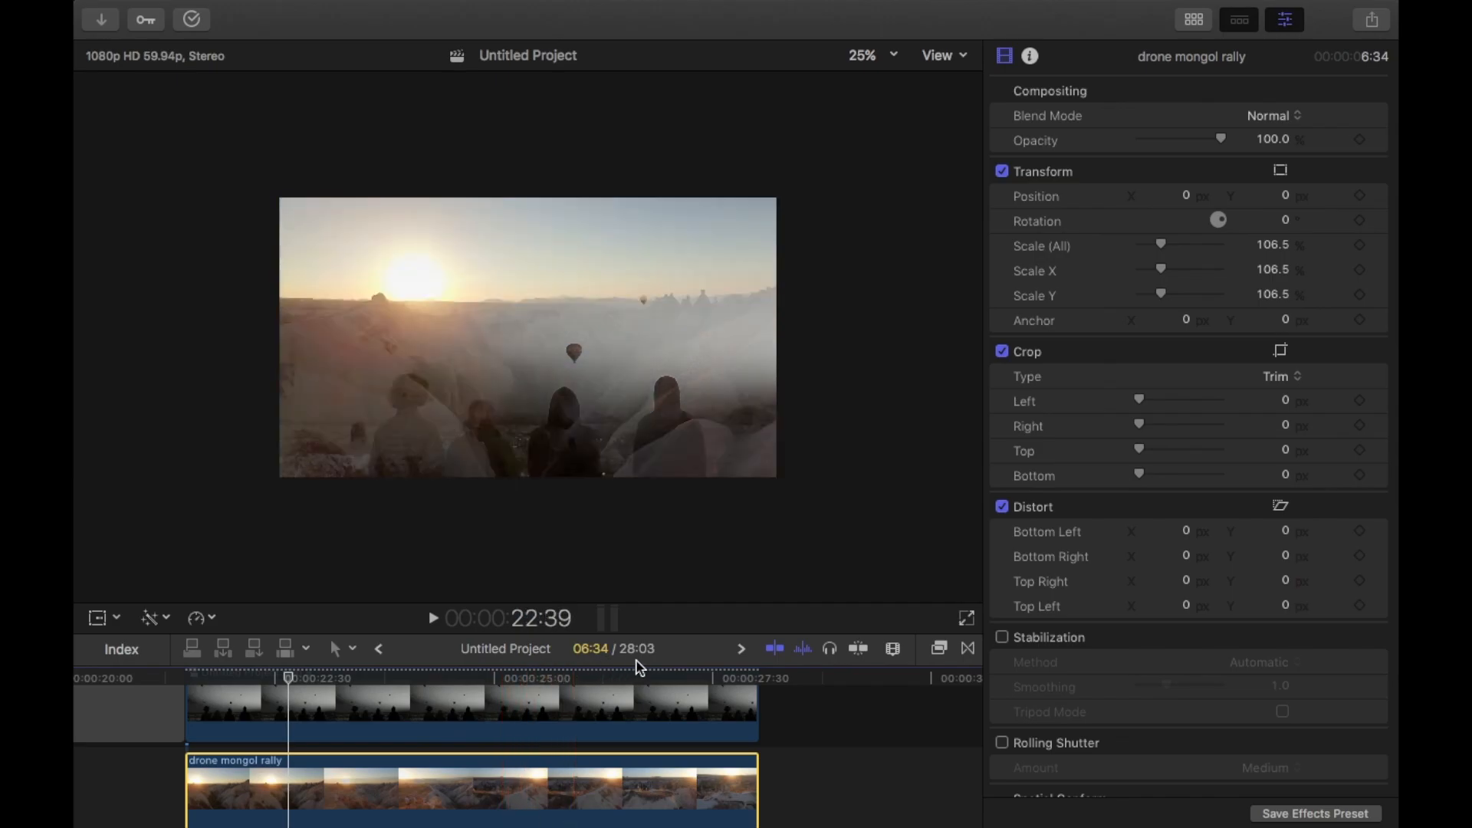
Step: Inside the compound clip, key out the sampled sky and invert the key
left_click(532, 700)
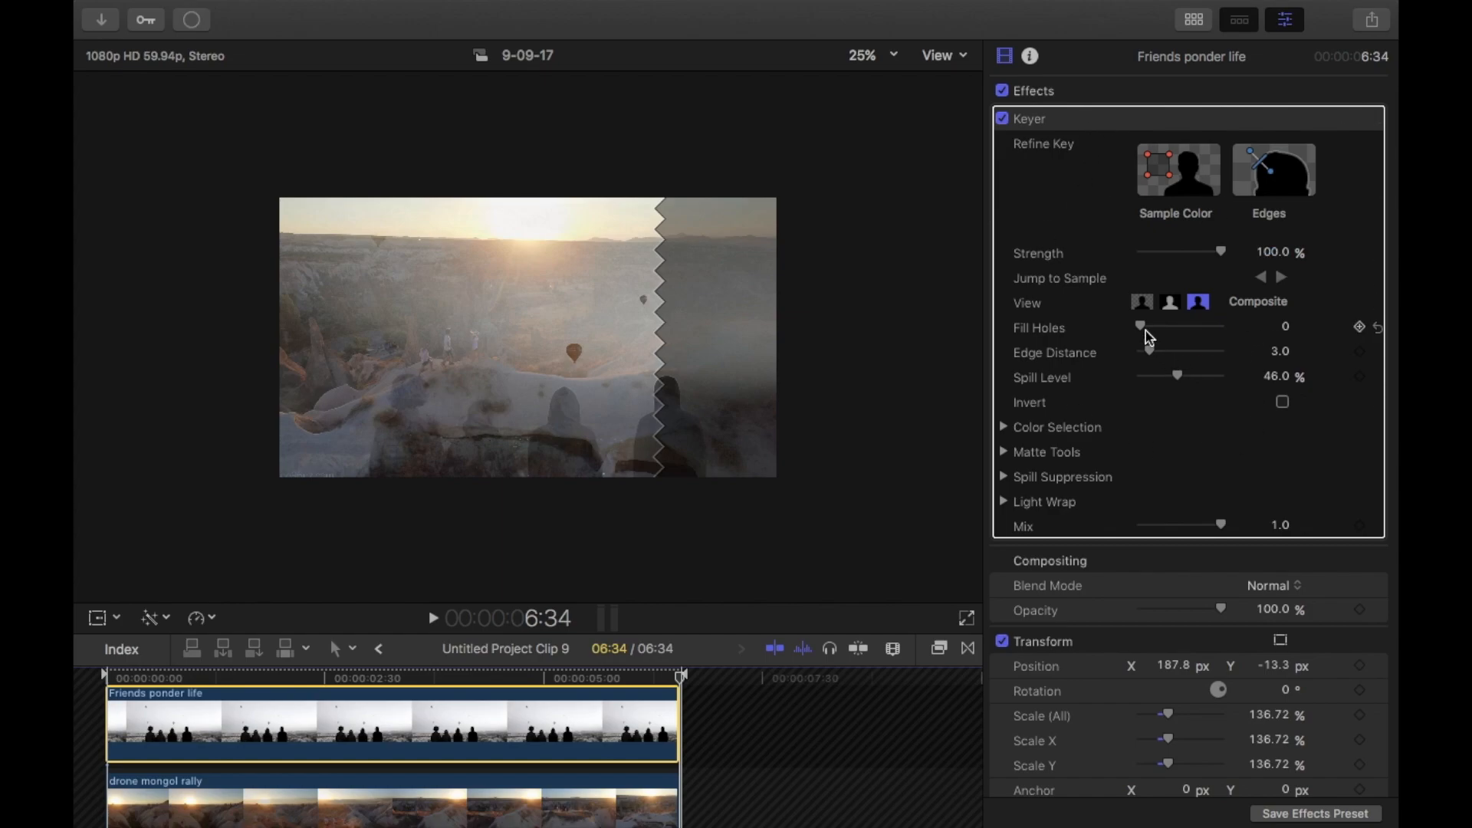
left_click(1179, 170)
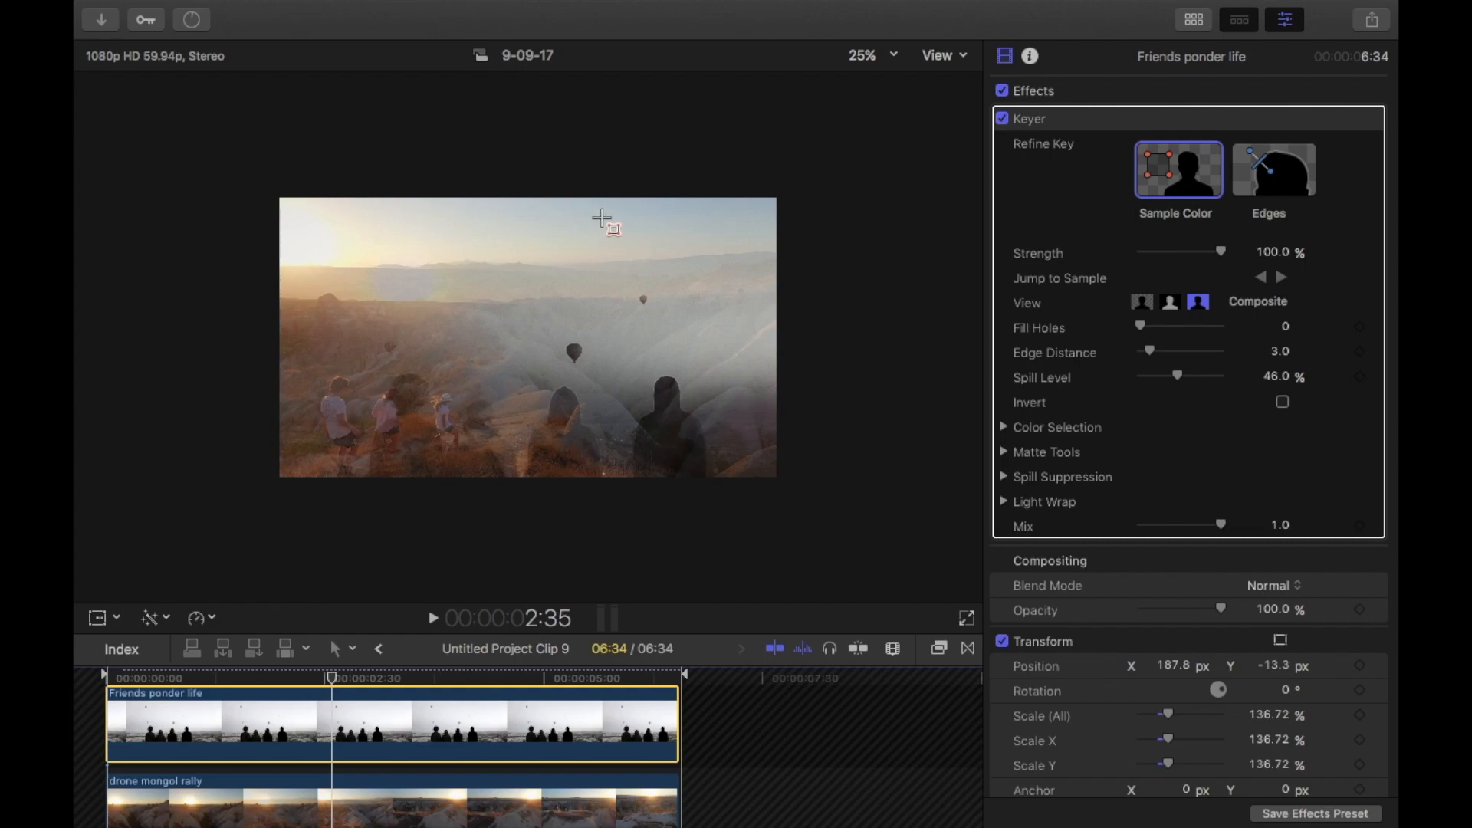
mouse_move(678, 240)
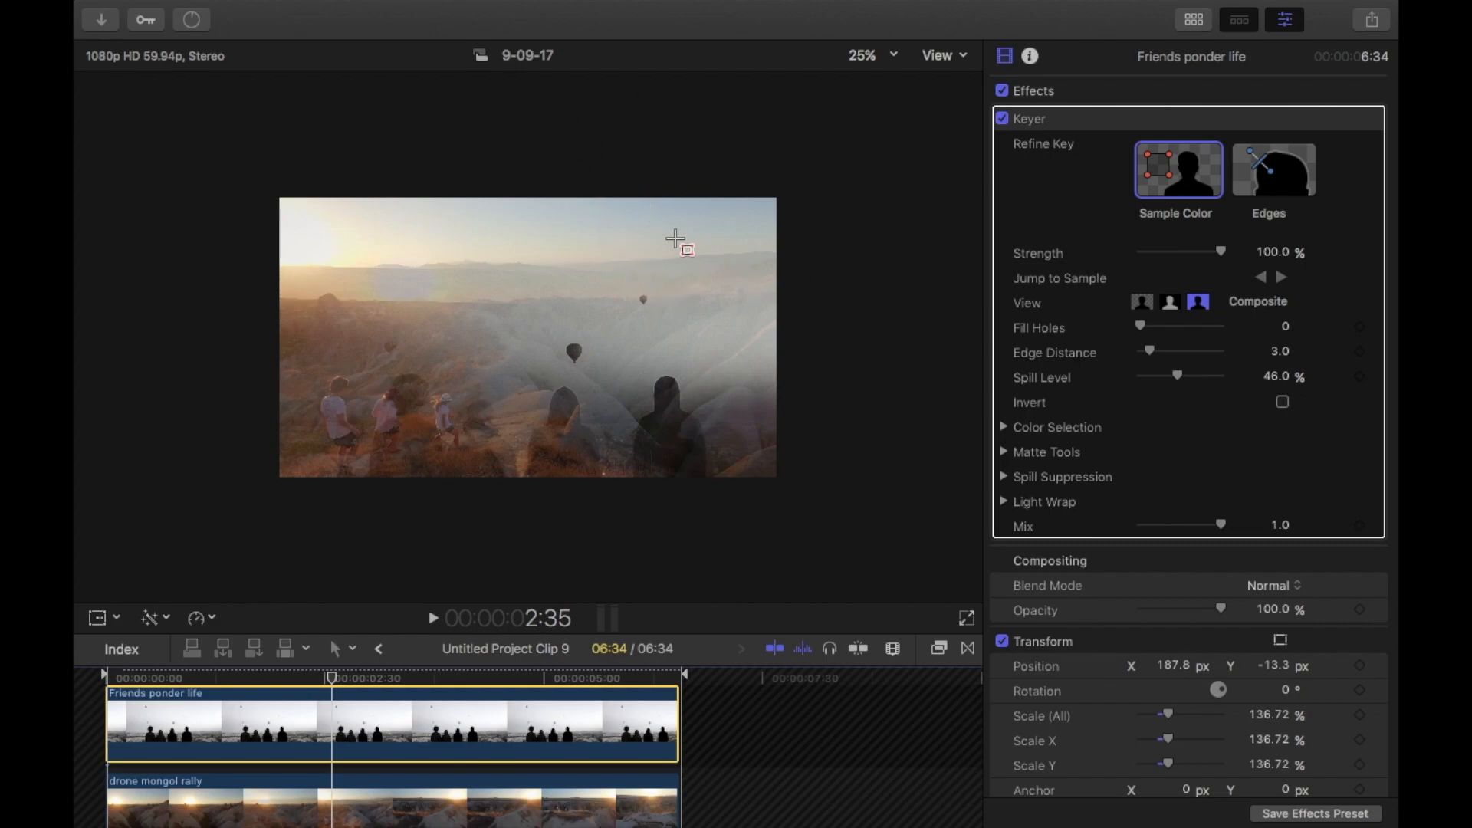
mouse_move(618, 239)
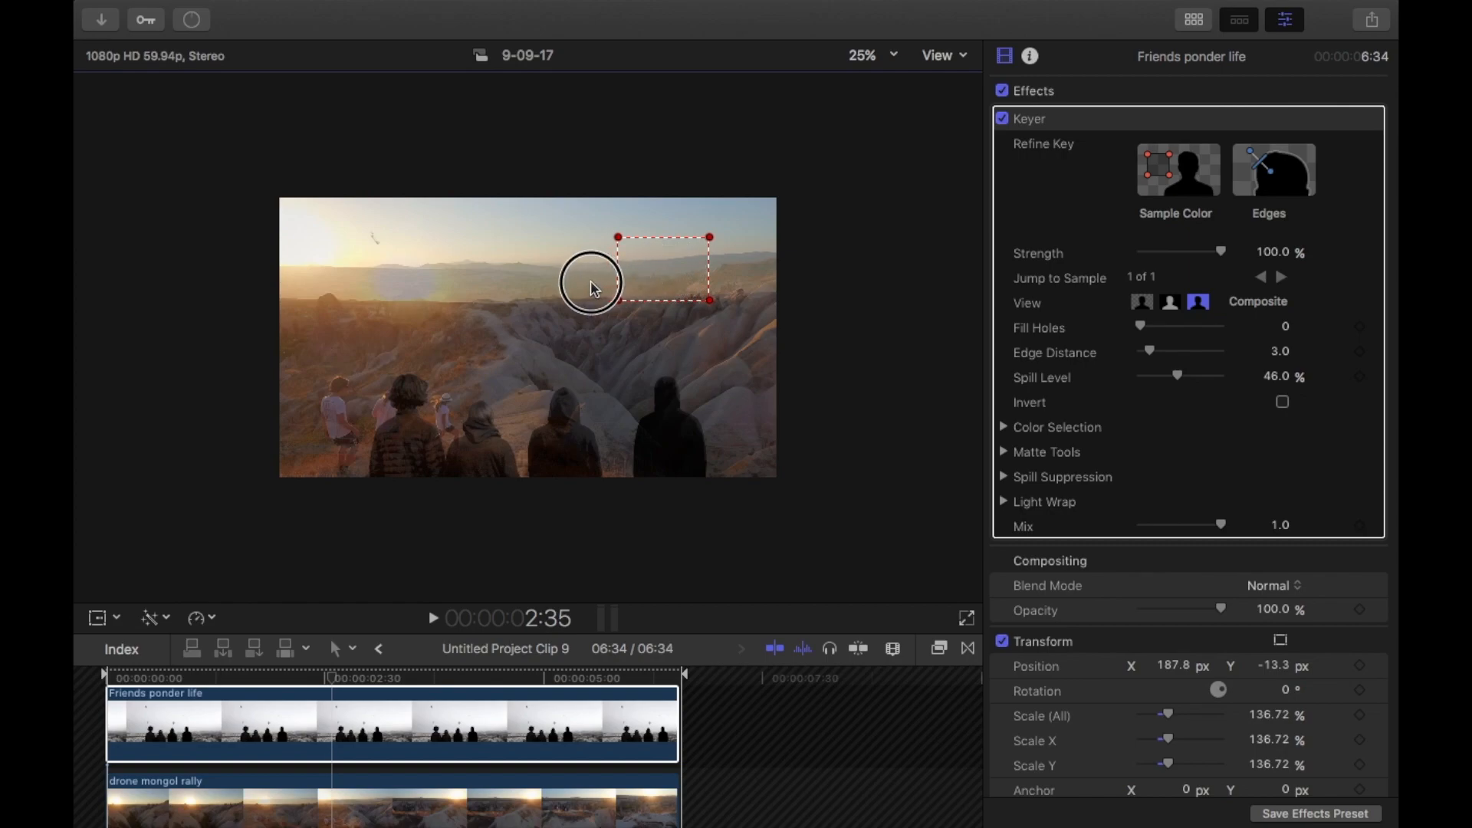
left_click_drag(591, 282, 398, 334)
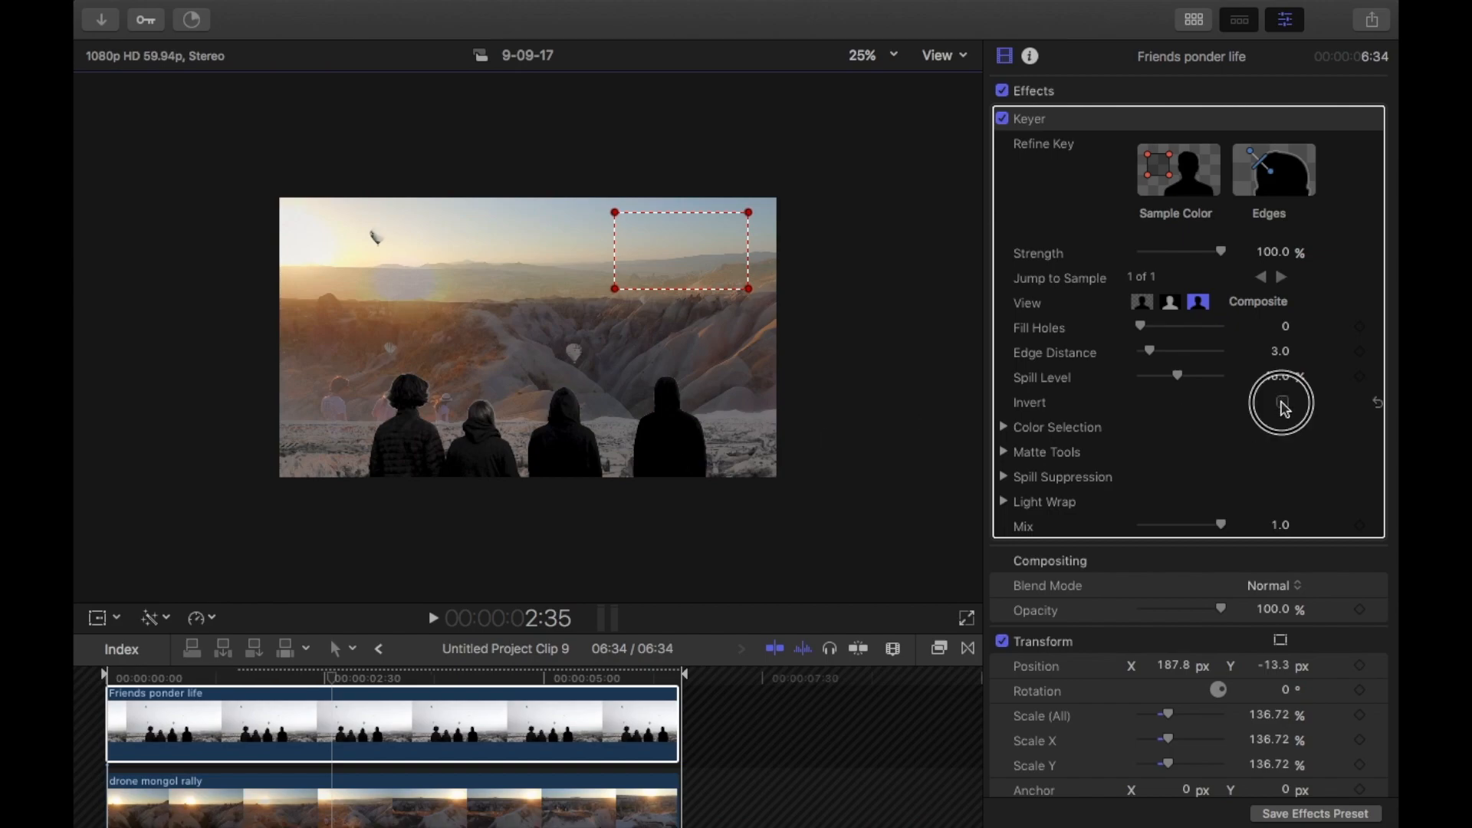
left_click(1281, 402)
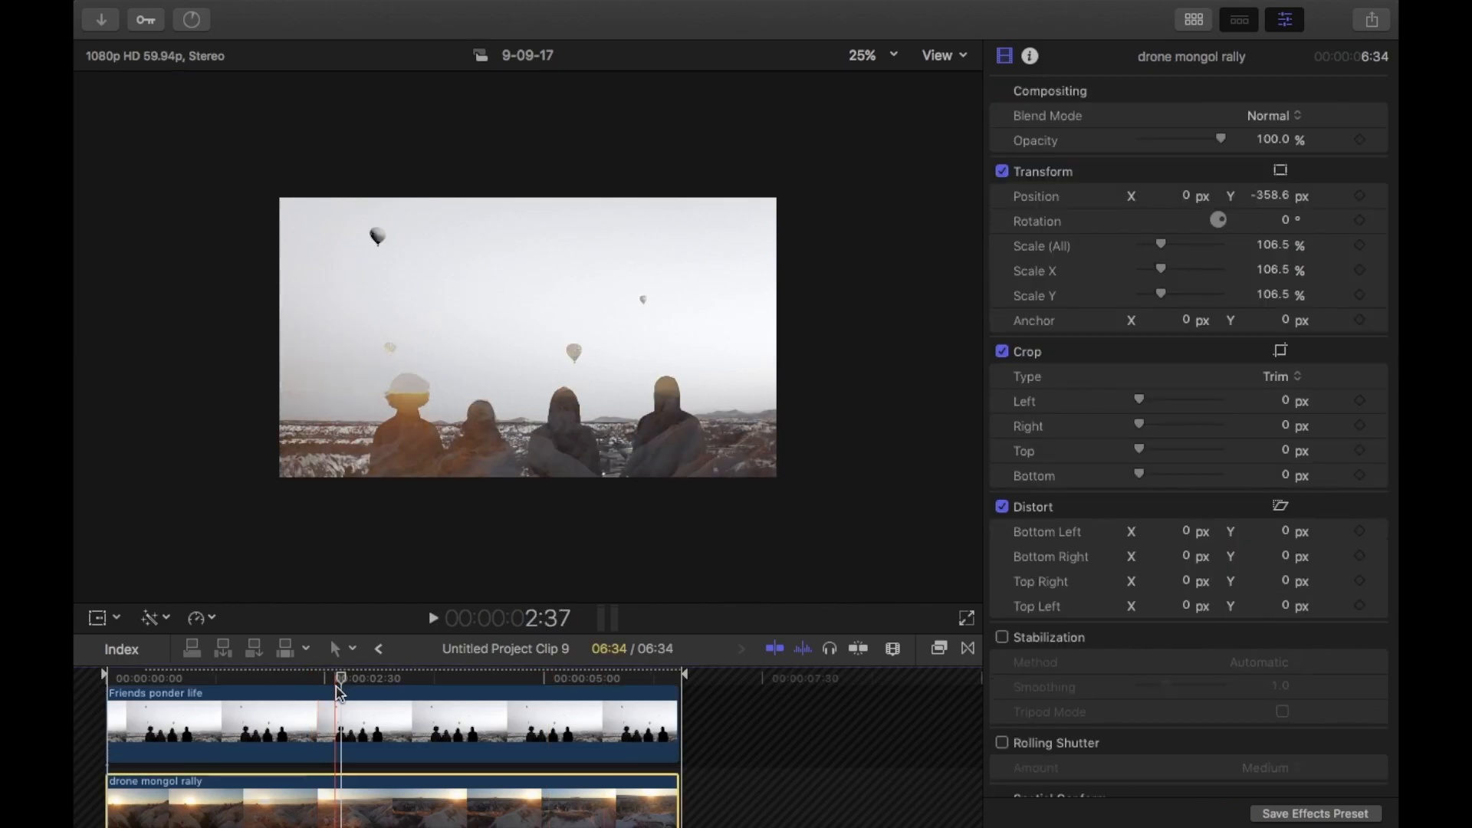
Step: Select Friends ponder life, return to the main project, and preview the composite
left_click(369, 693)
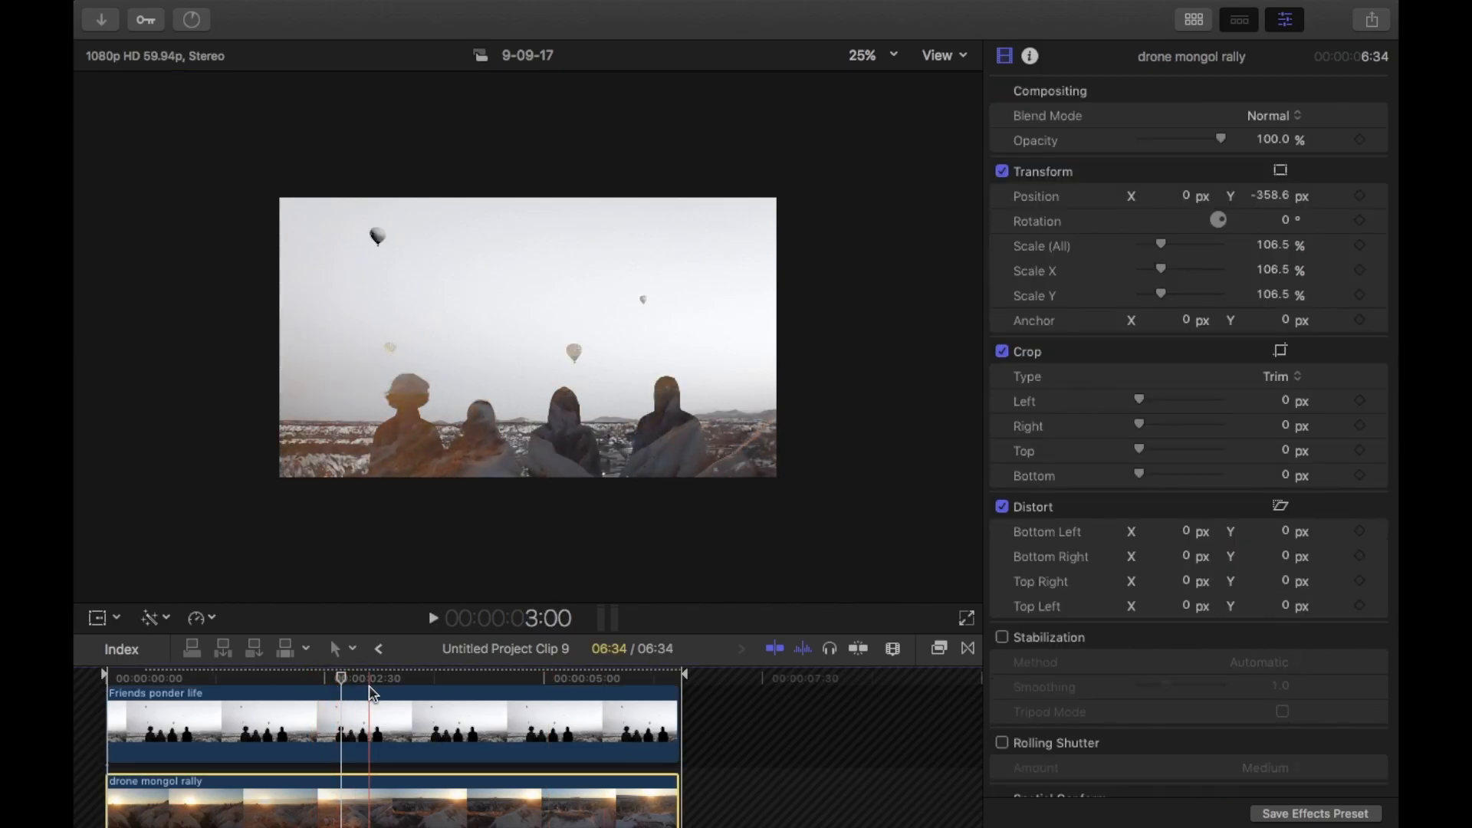
left_click(235, 723)
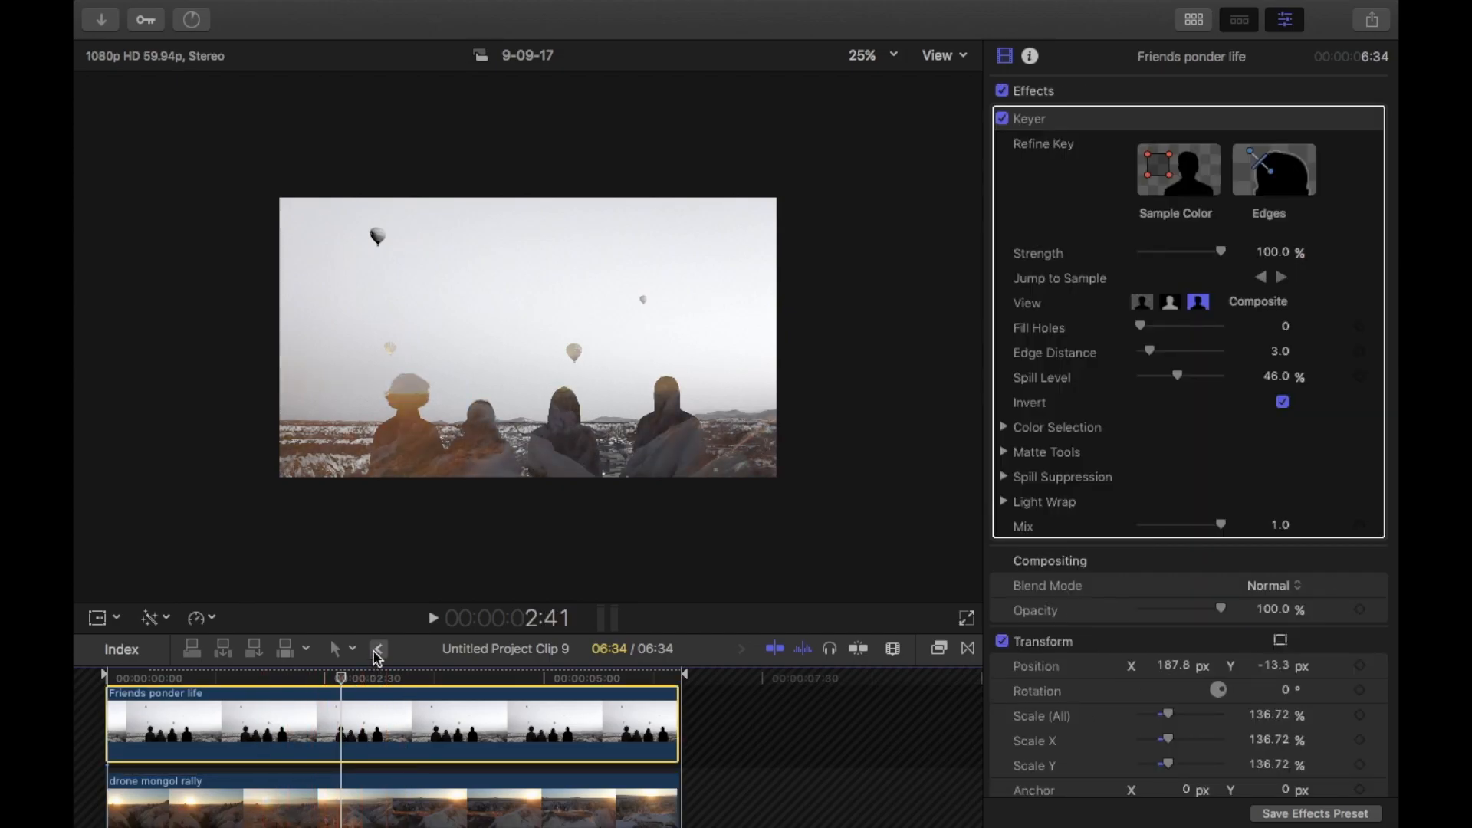
mouse_move(377, 654)
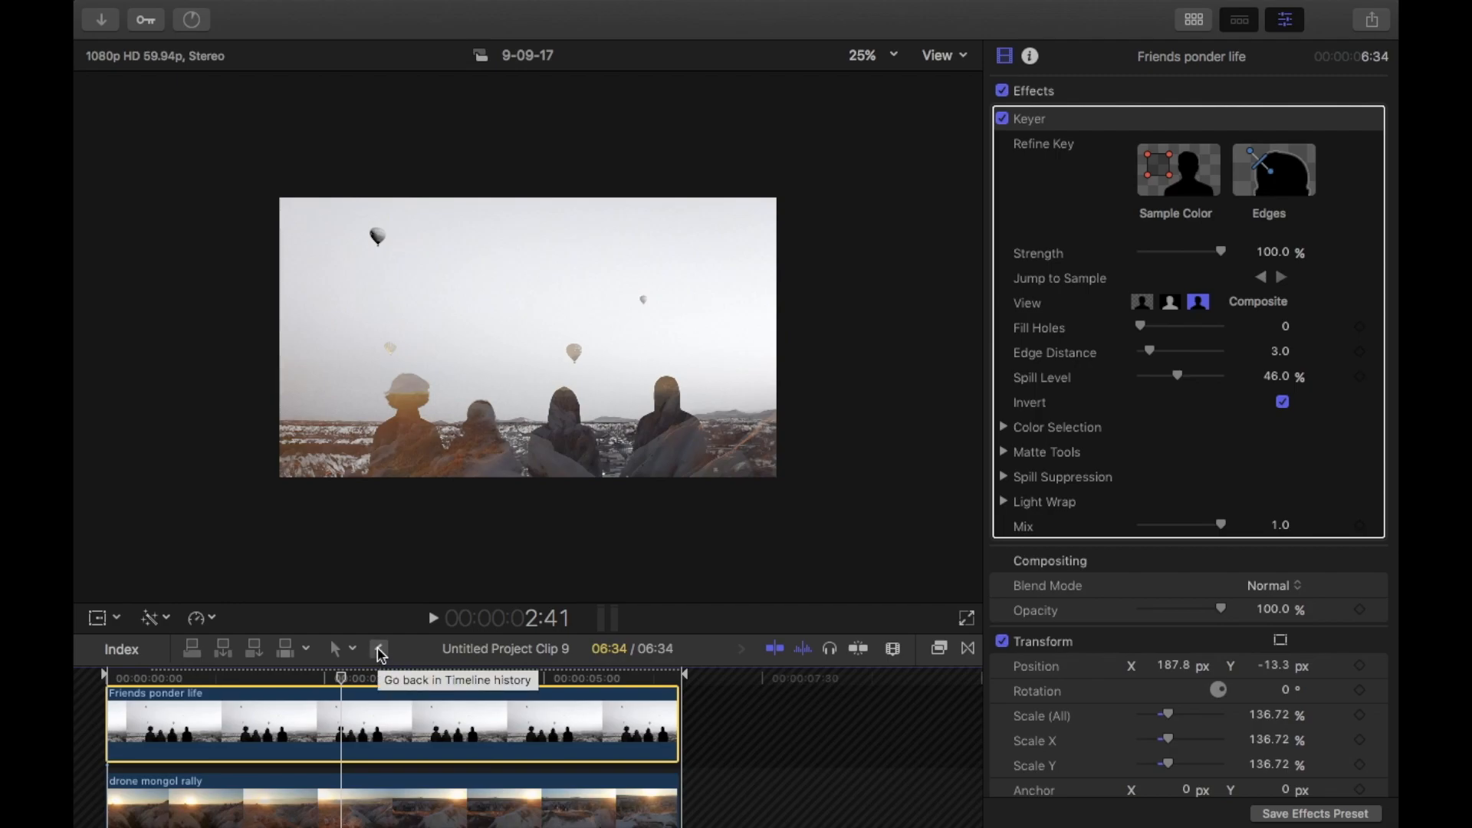
left_click(378, 649)
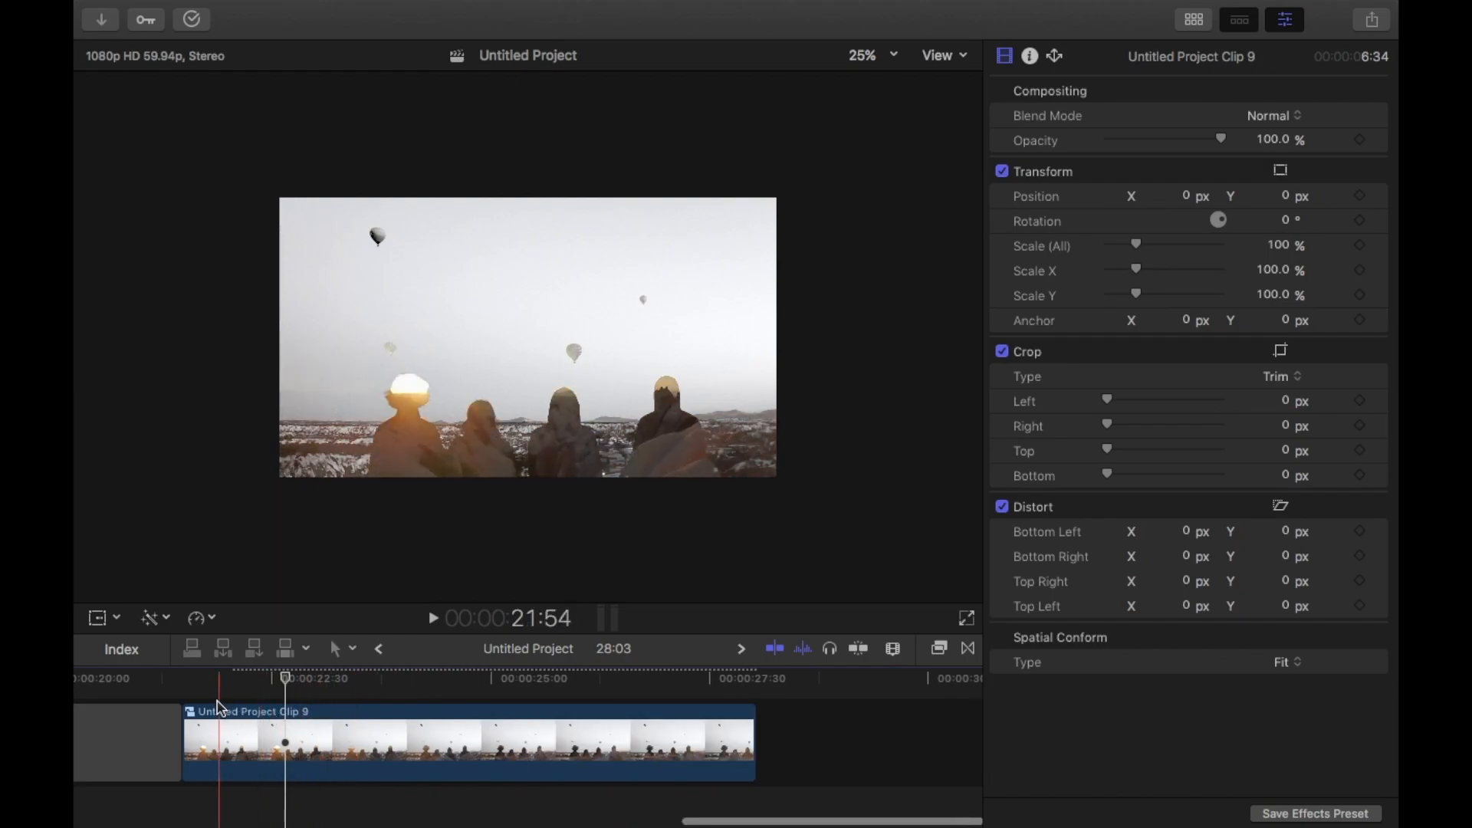
left_click(521, 677)
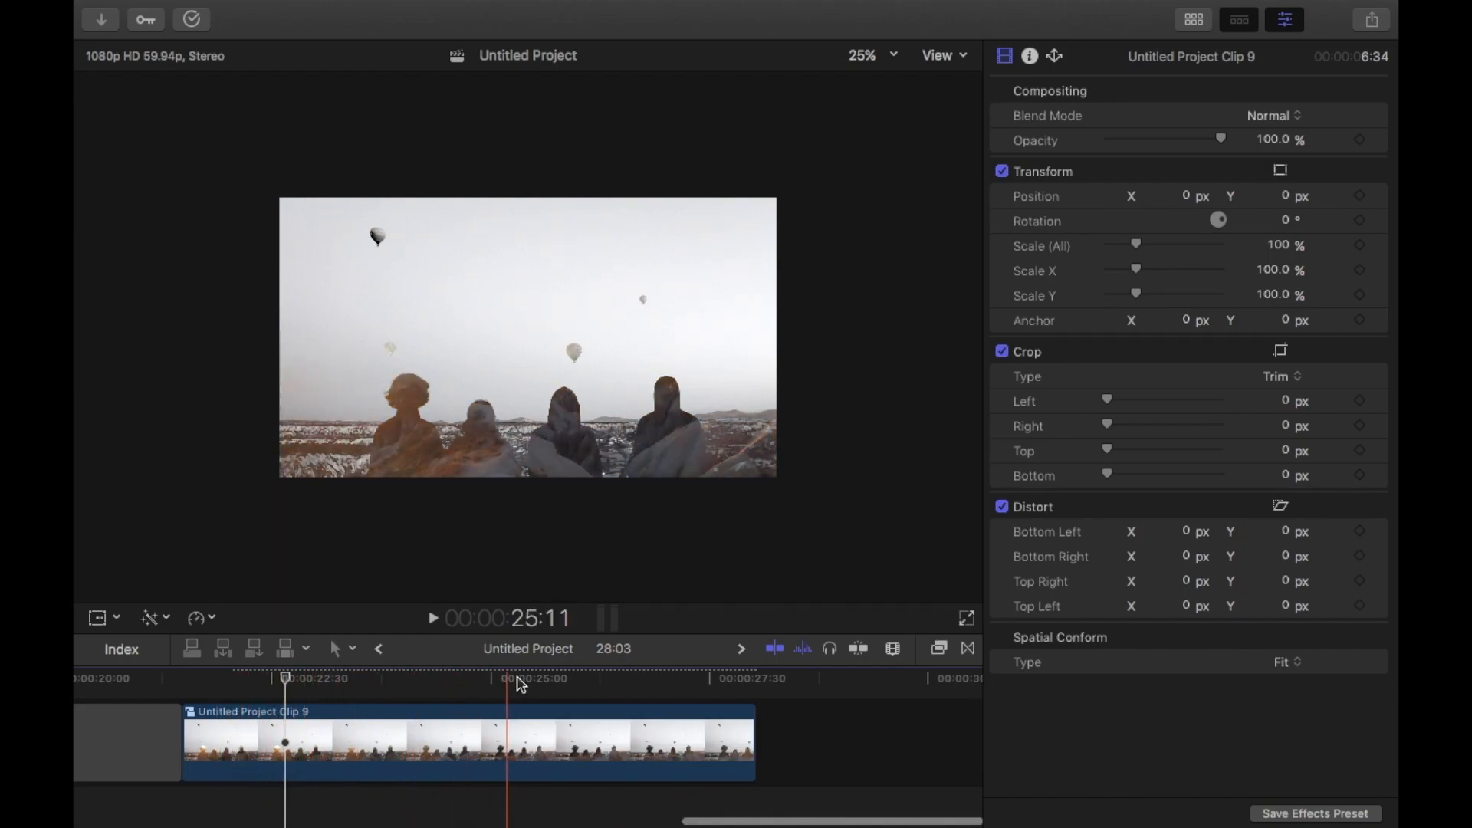
left_click(435, 678)
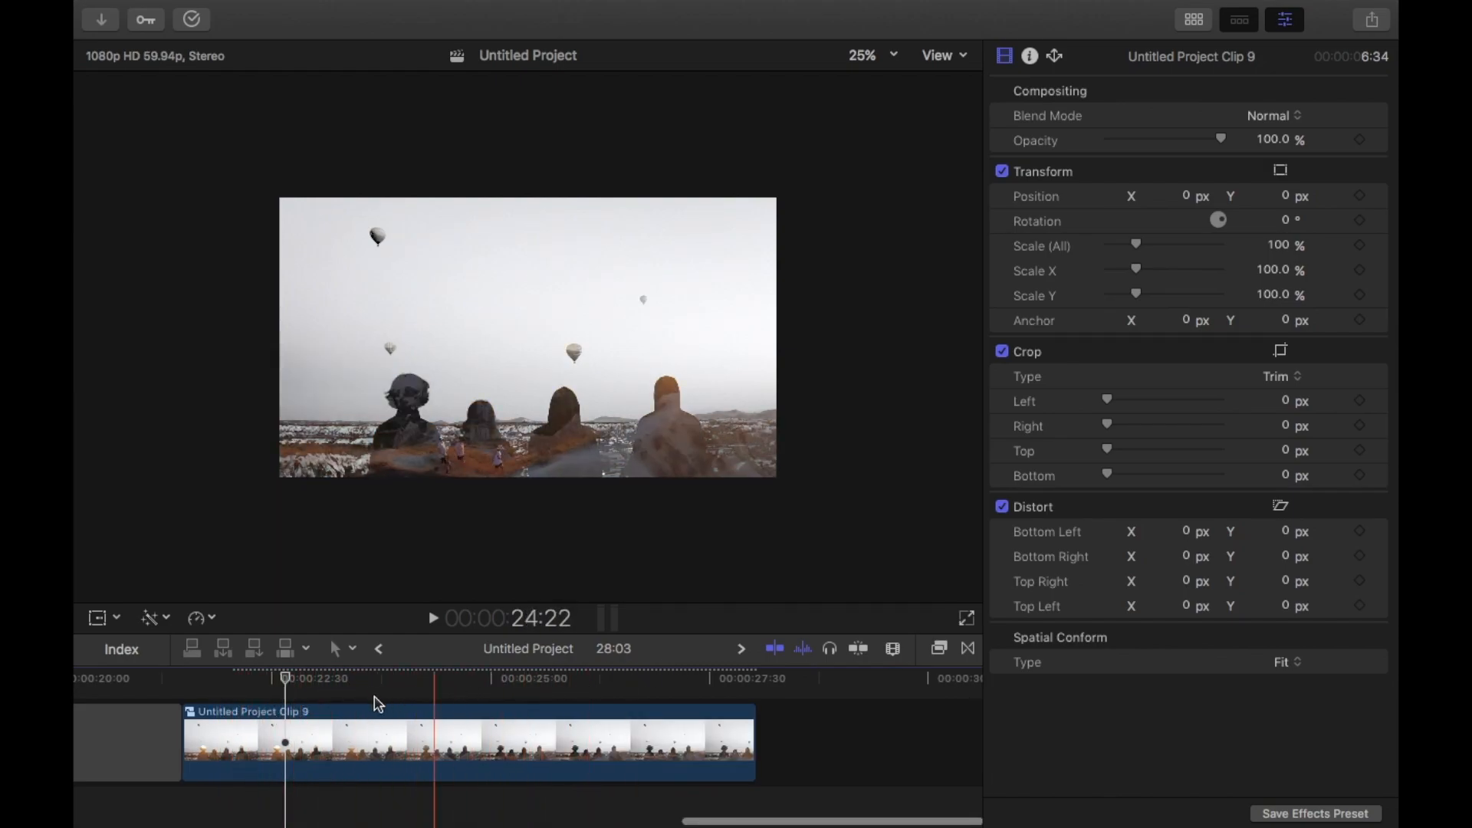
left_click(623, 678)
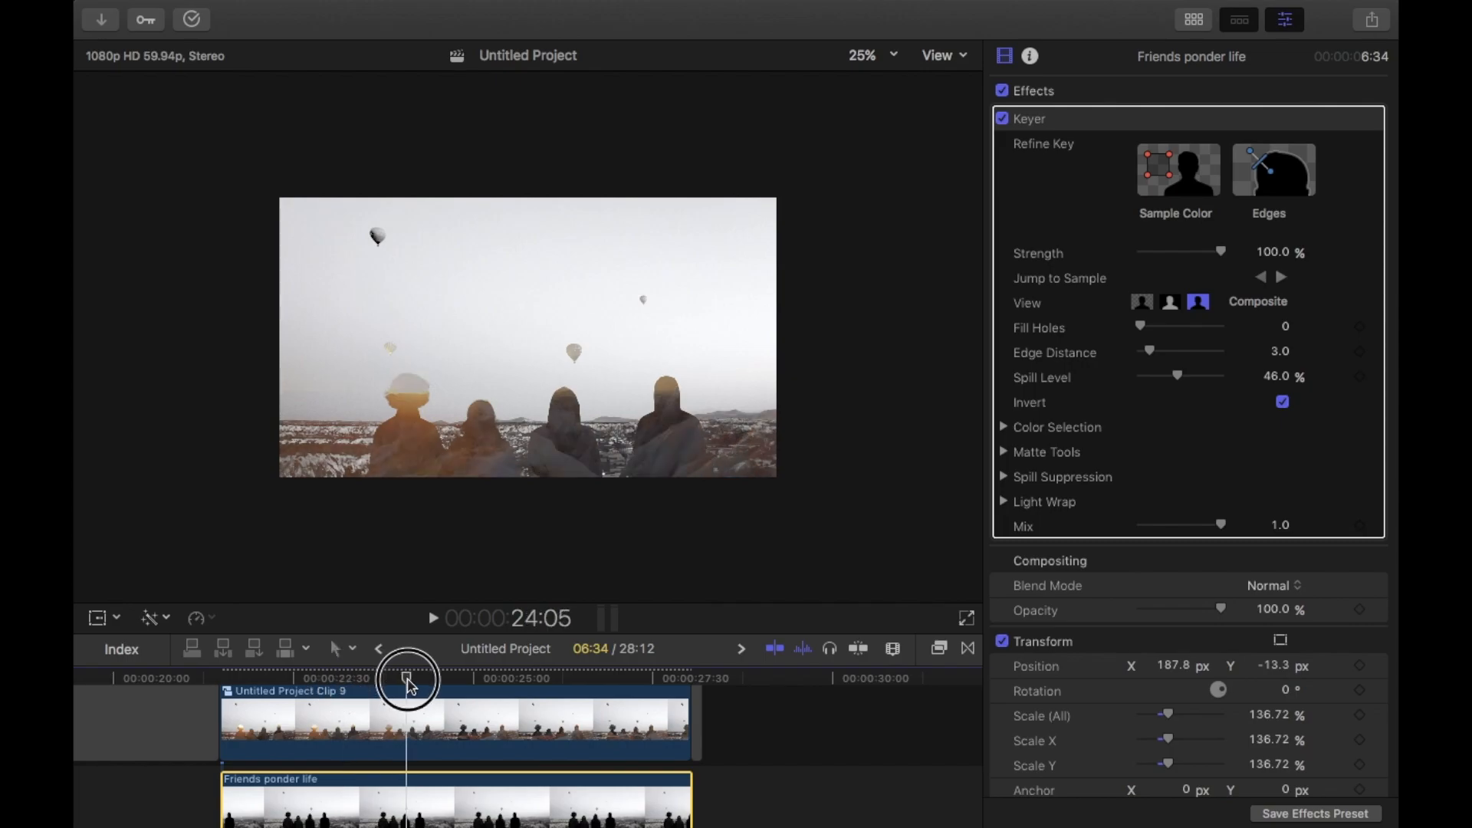
Step: Select Untitled Project Clip 9 at its start to keyframe its Luma Keyer
left_click(456, 723)
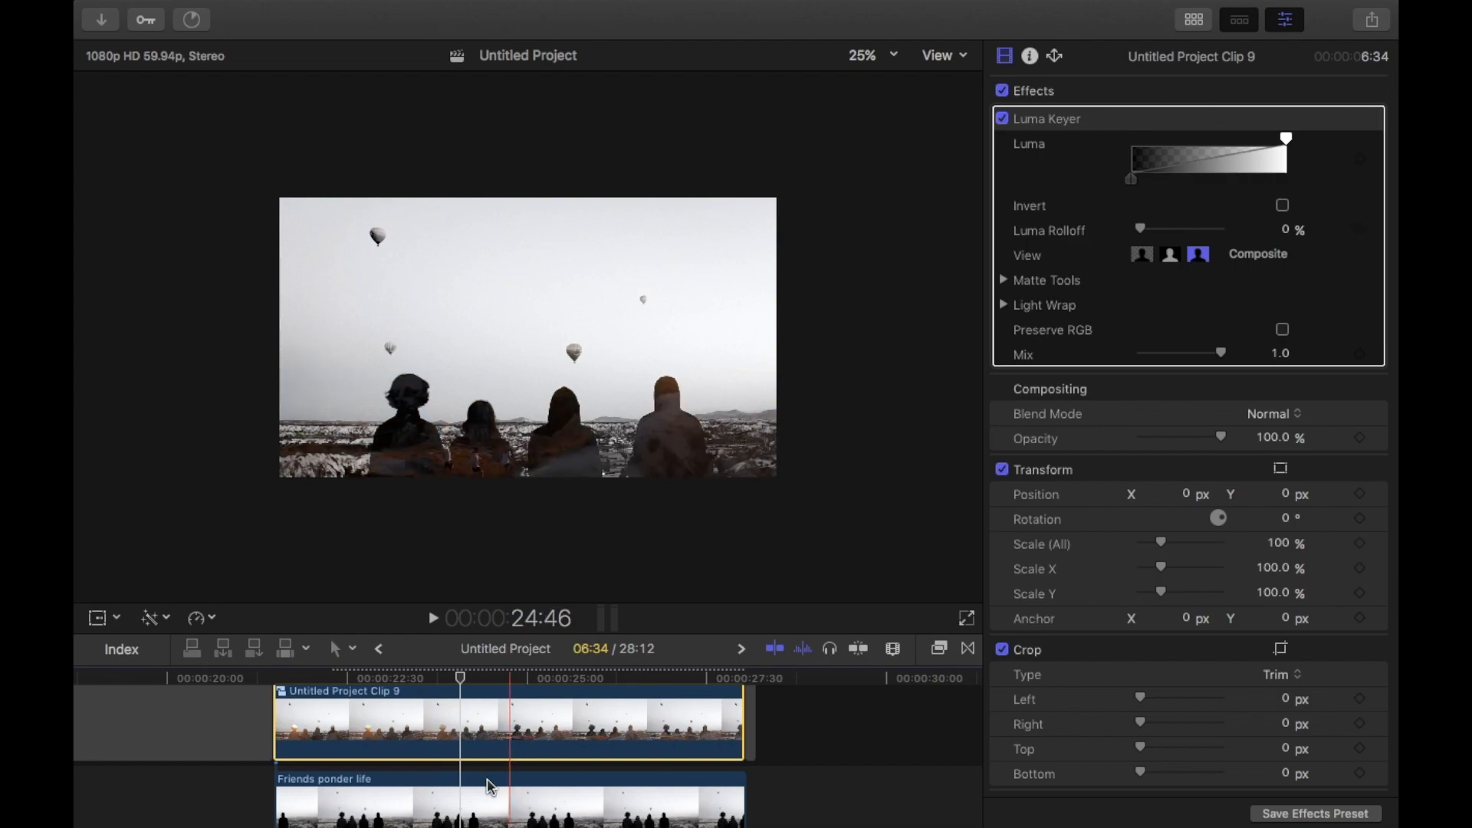
left_click(453, 803)
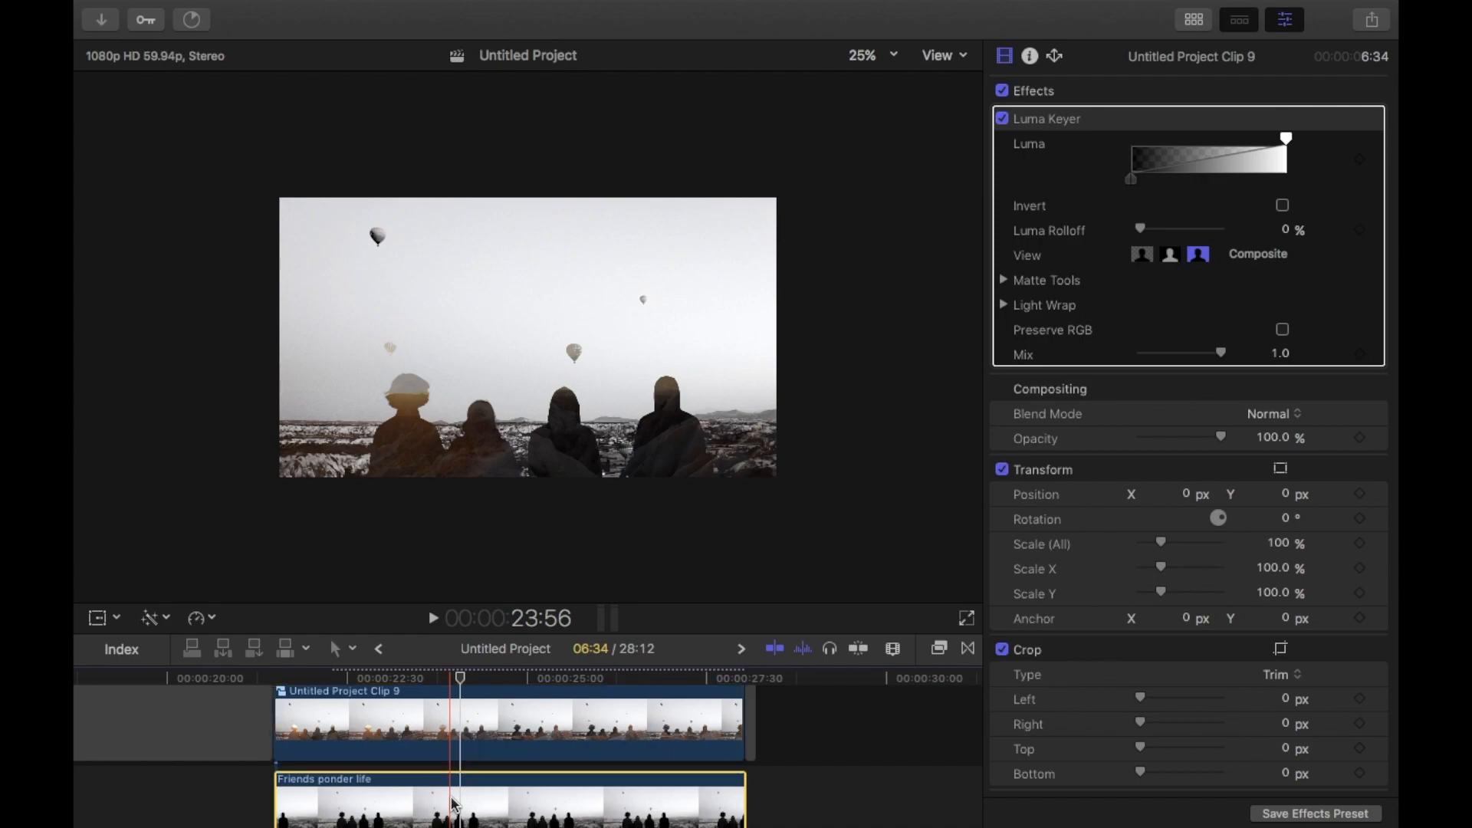
left_click(469, 803)
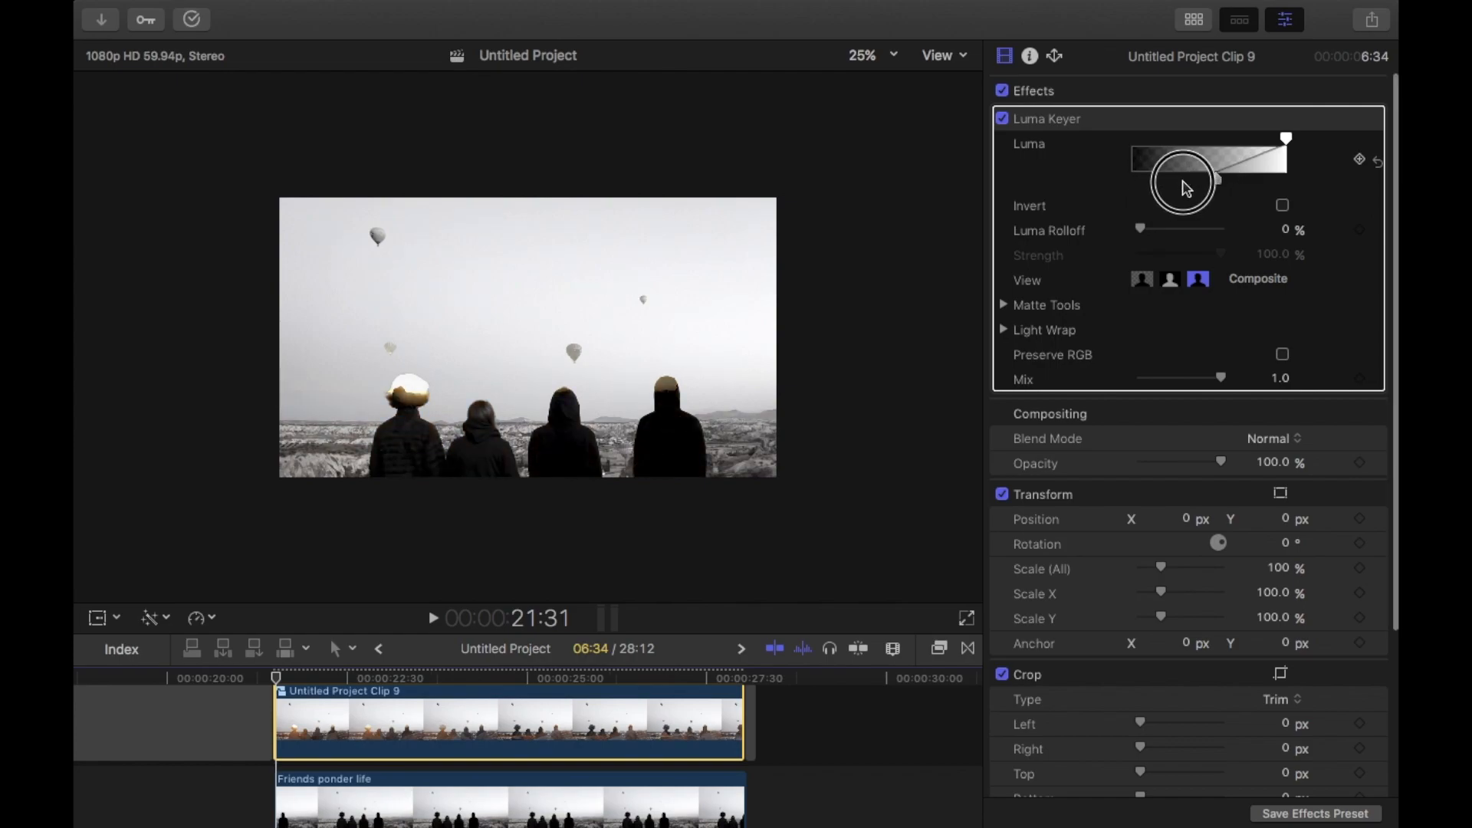
Step: Keyframe the Luma handles: landscape hidden at clip start, revealed at a later playhead
left_click_drag(1136, 158, 1130, 181)
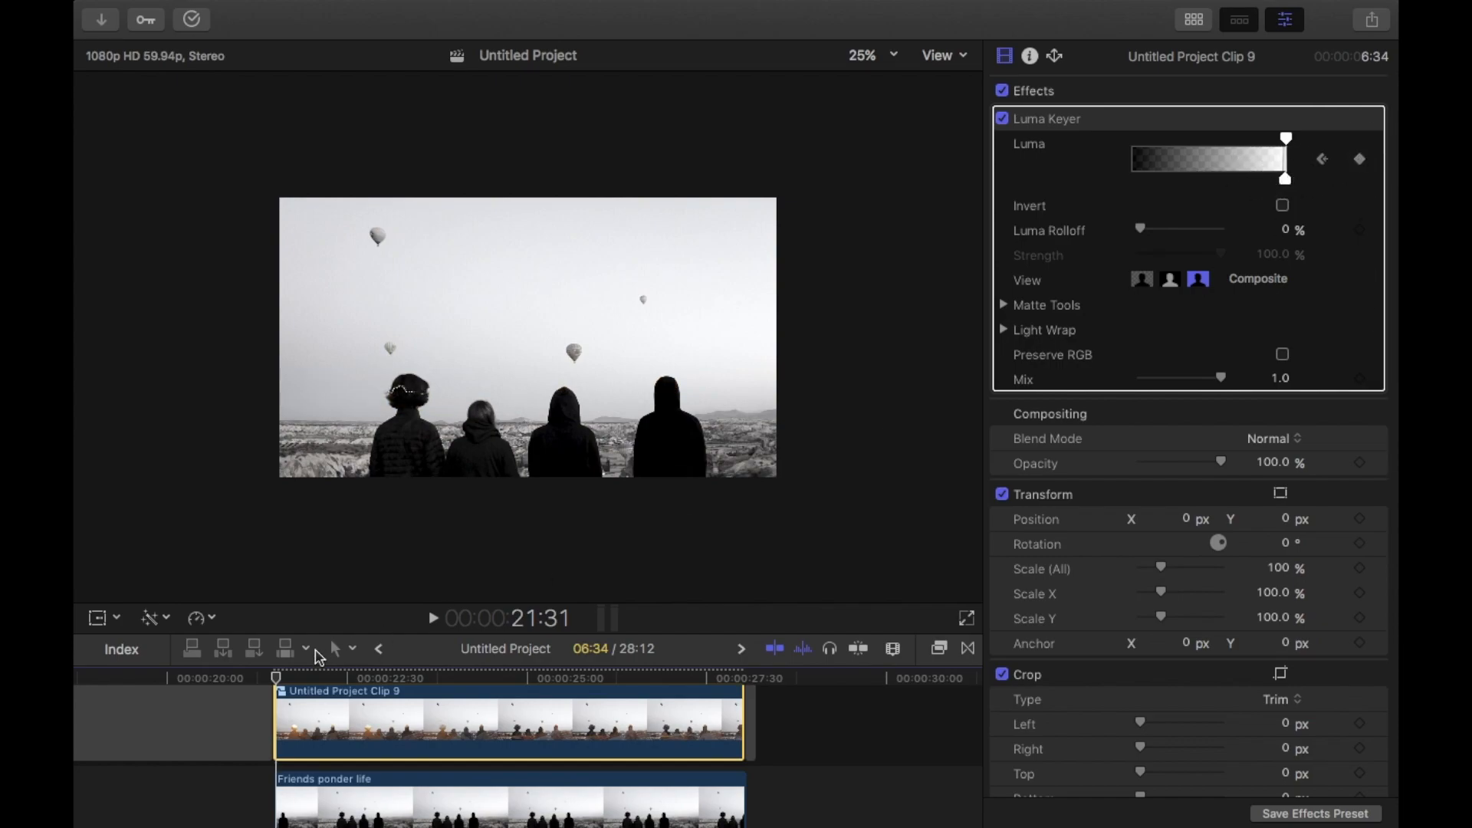
left_click(380, 678)
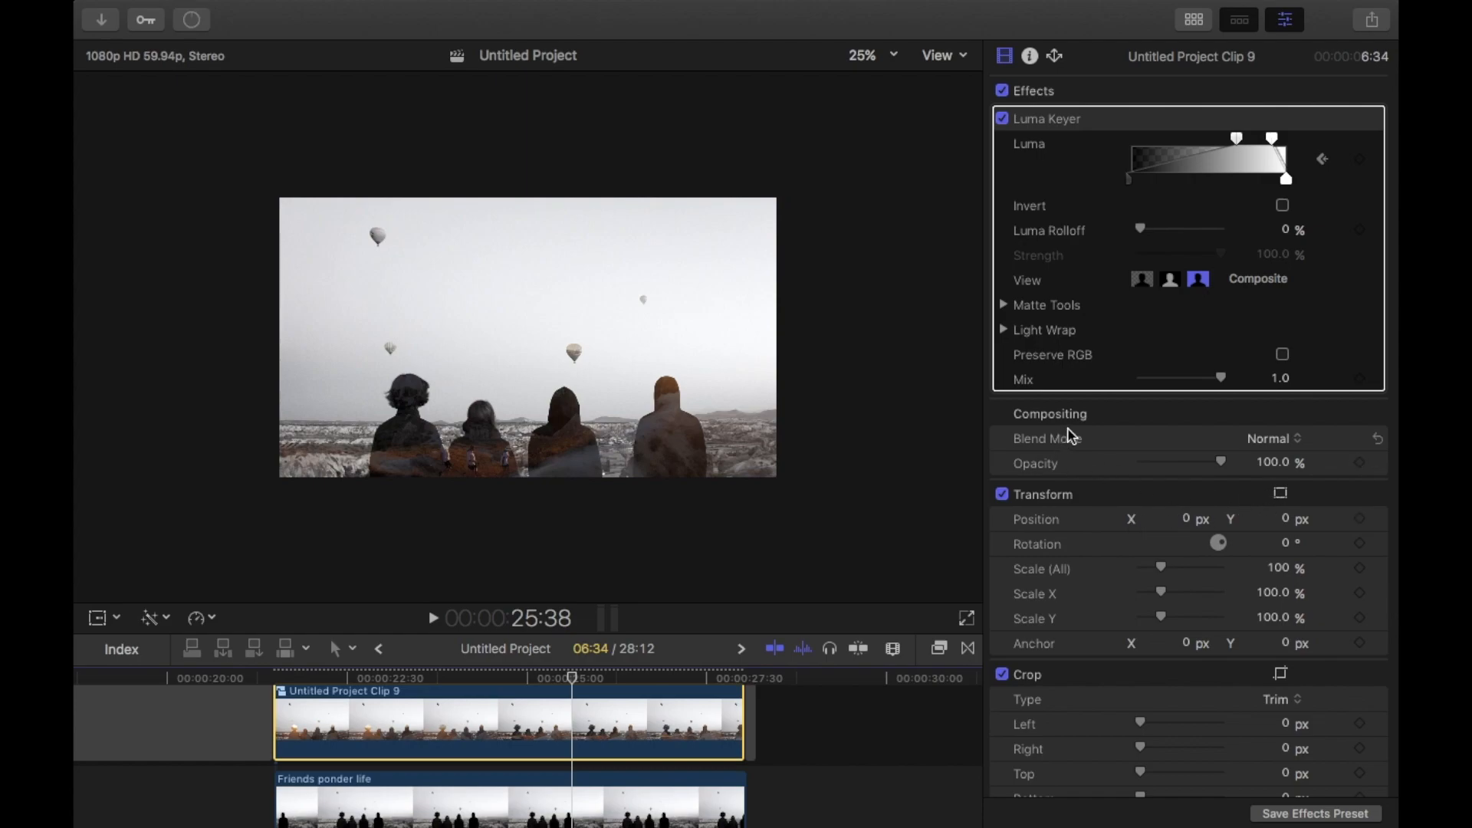
left_click(677, 678)
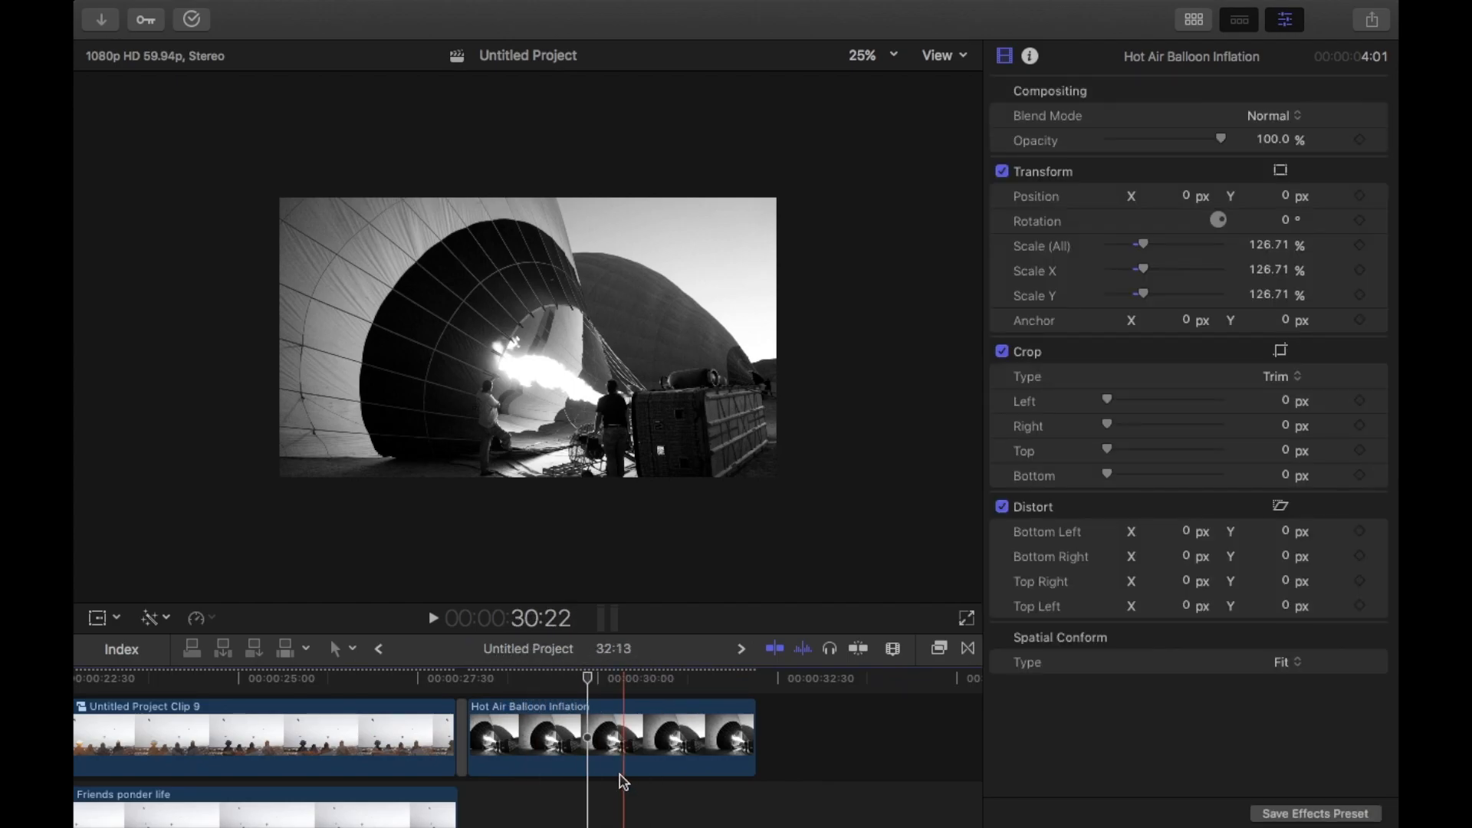
Step: Nest Hot Air Balloon Inflation into a new compound clip and bring up the library
left_click(937, 648)
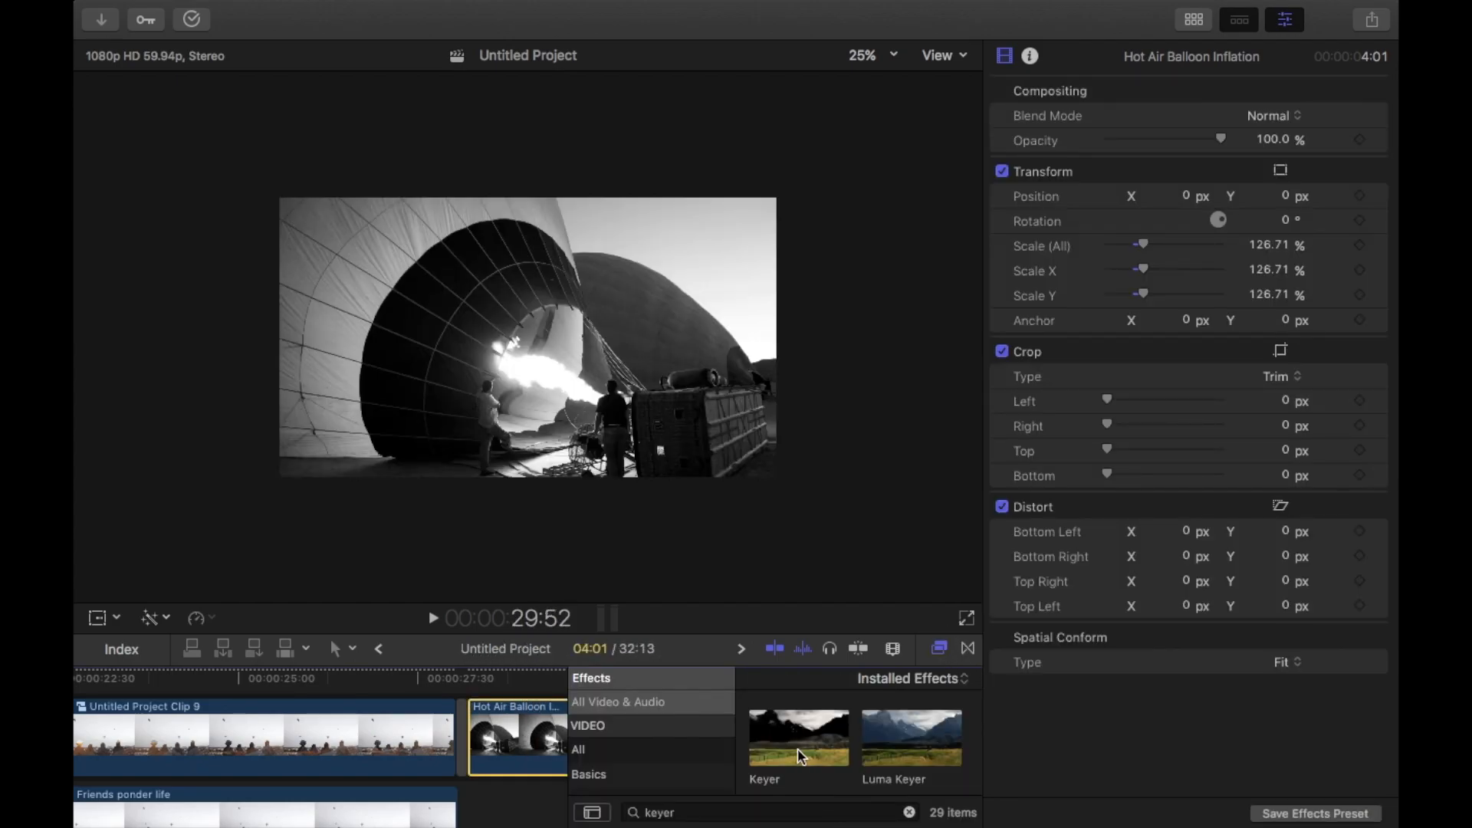
right_click(507, 737)
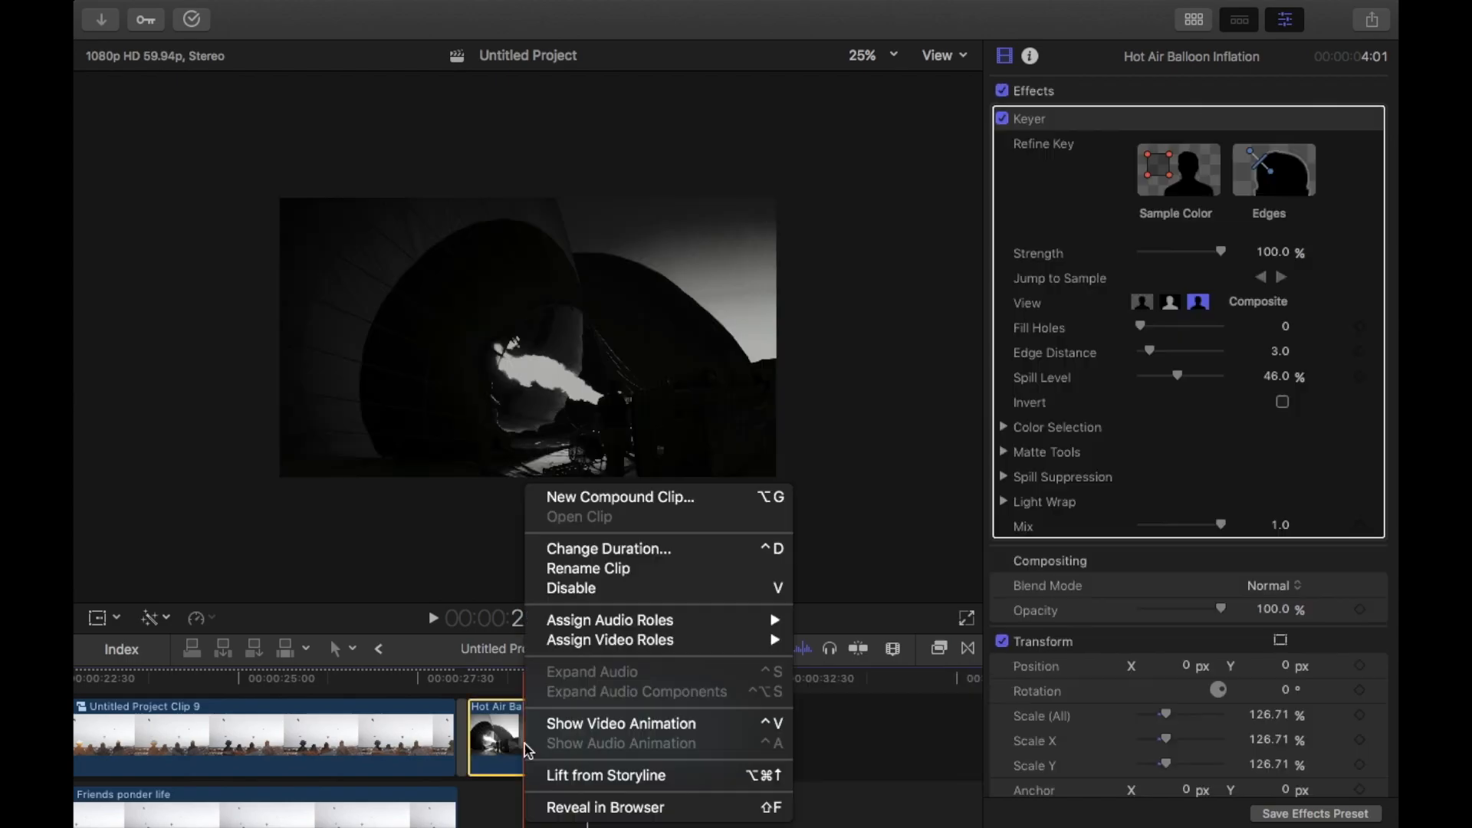
left_click(587, 568)
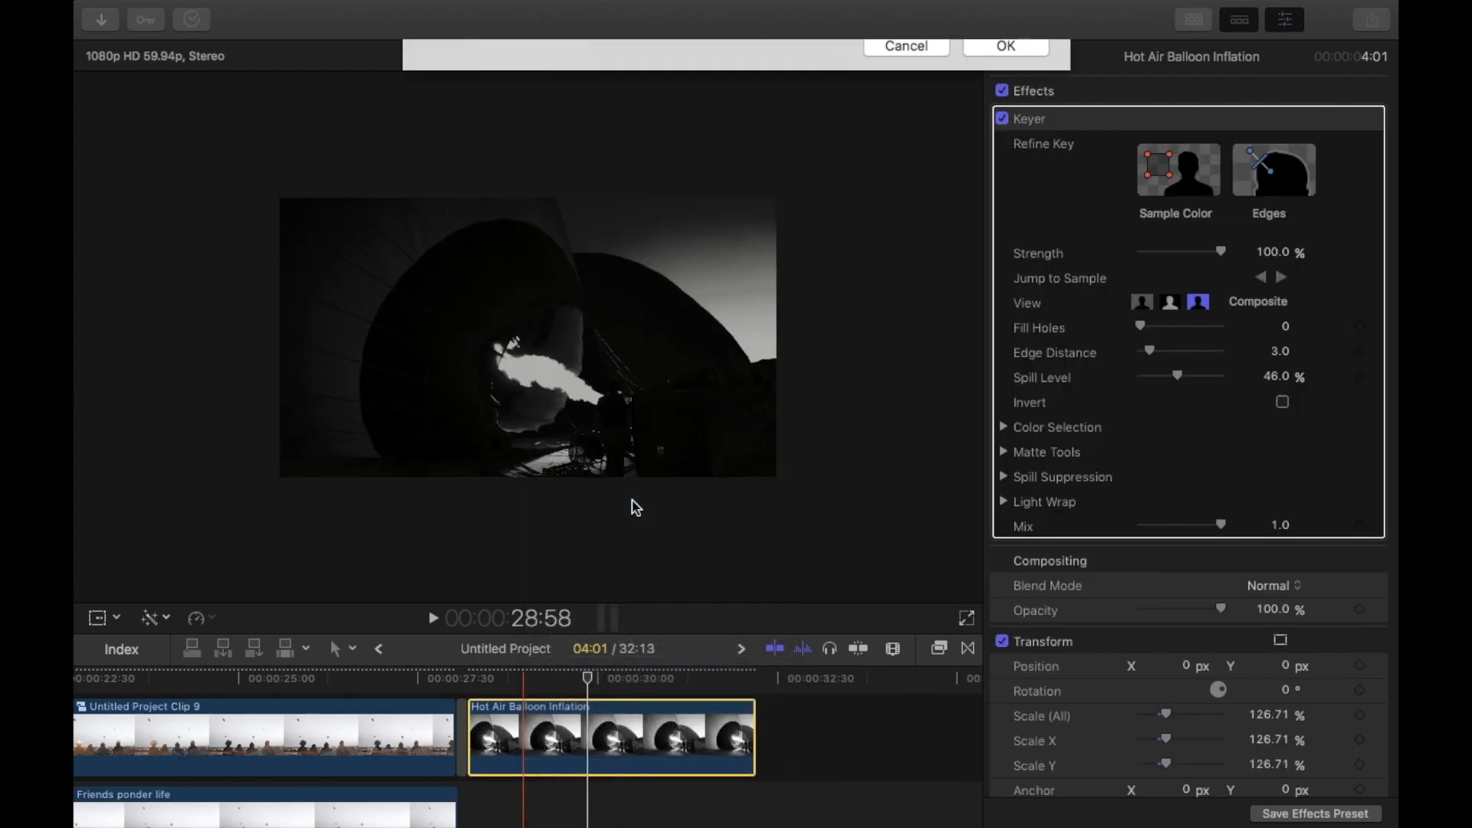
left_click(1003, 46)
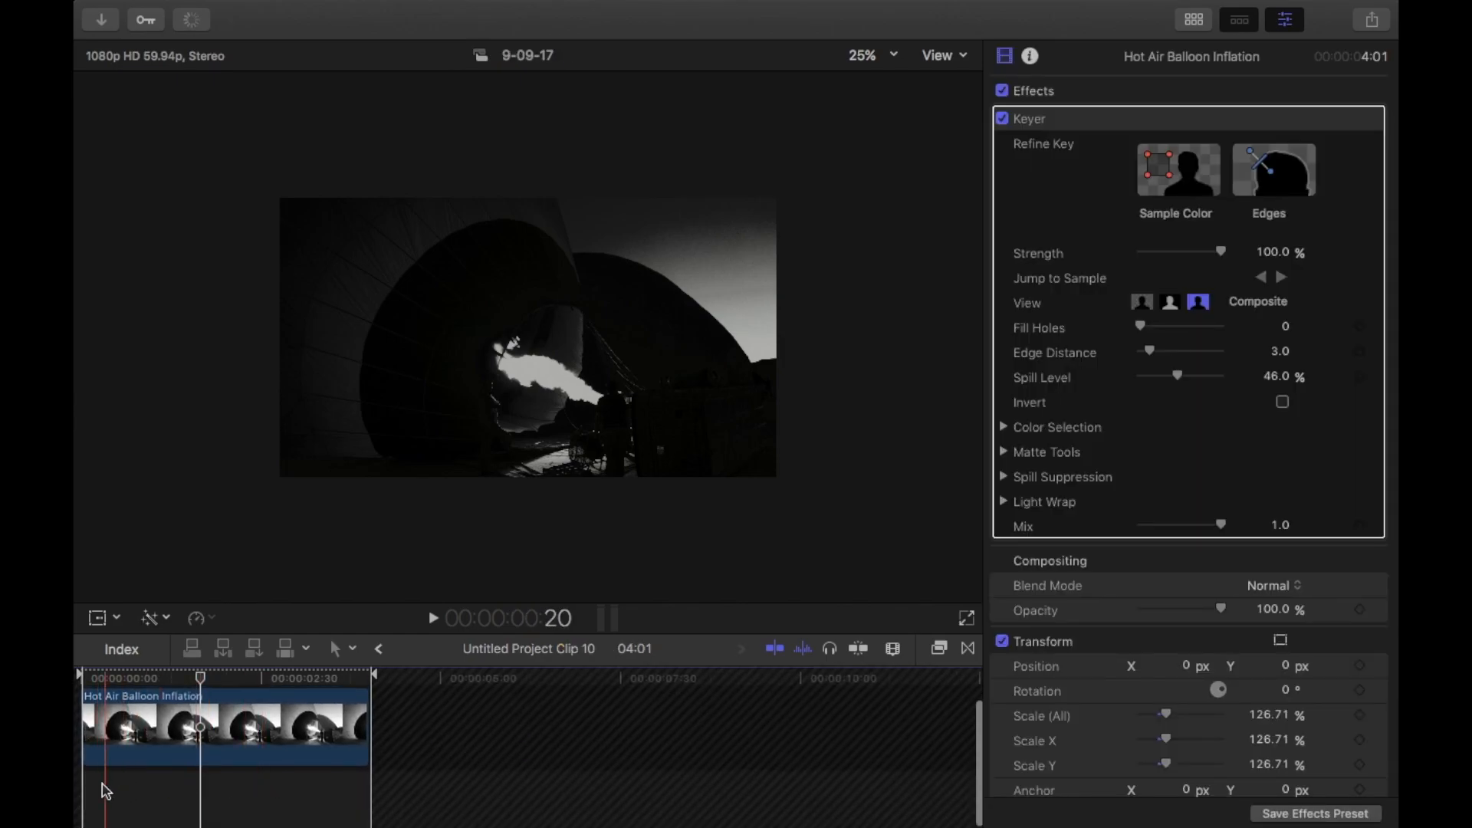
left_click(229, 798)
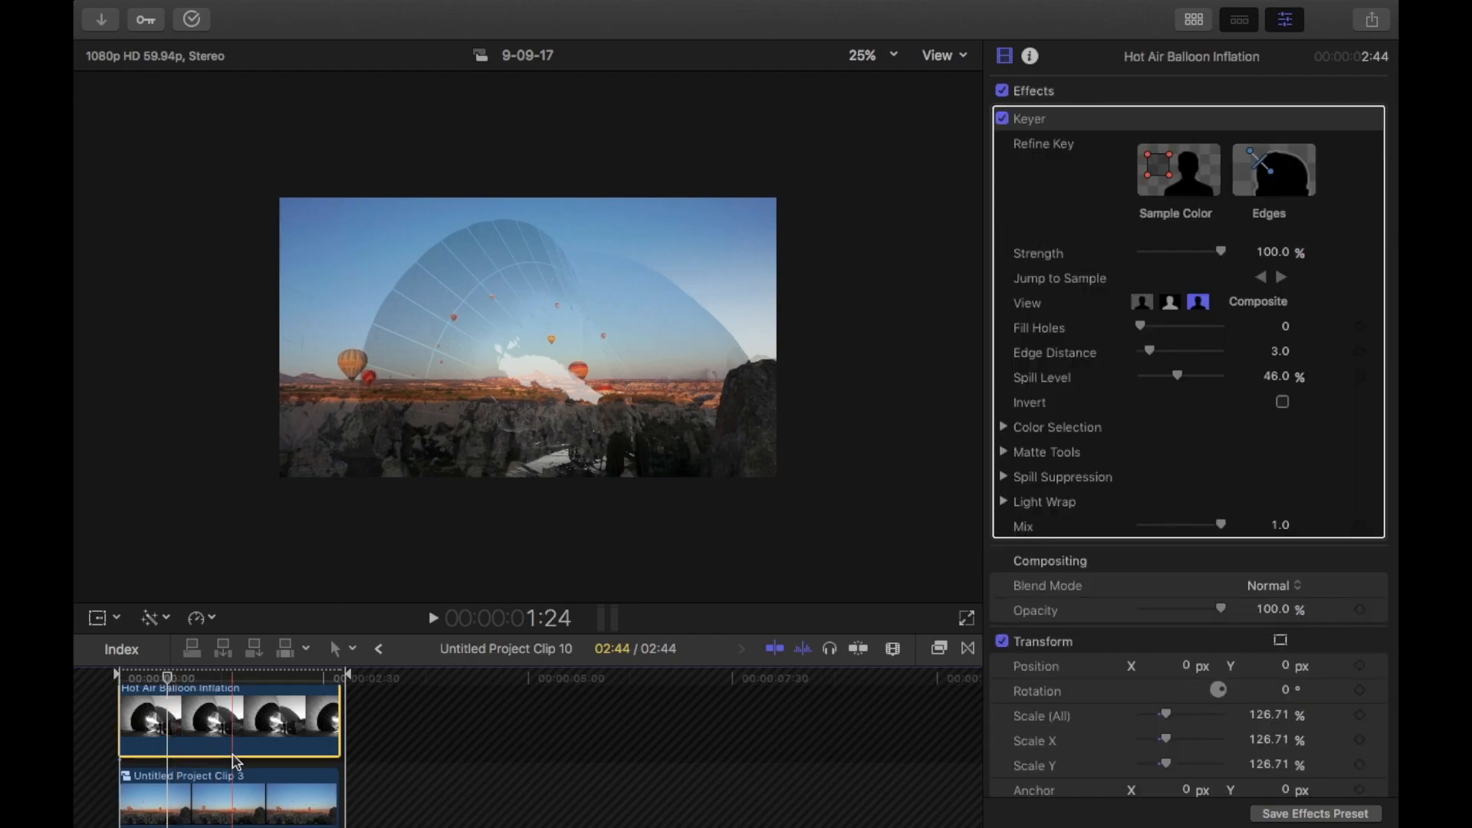
Step: Sample the bright sky of Hot Air Balloon Inflation with the Keyer to key it out
left_click(188, 728)
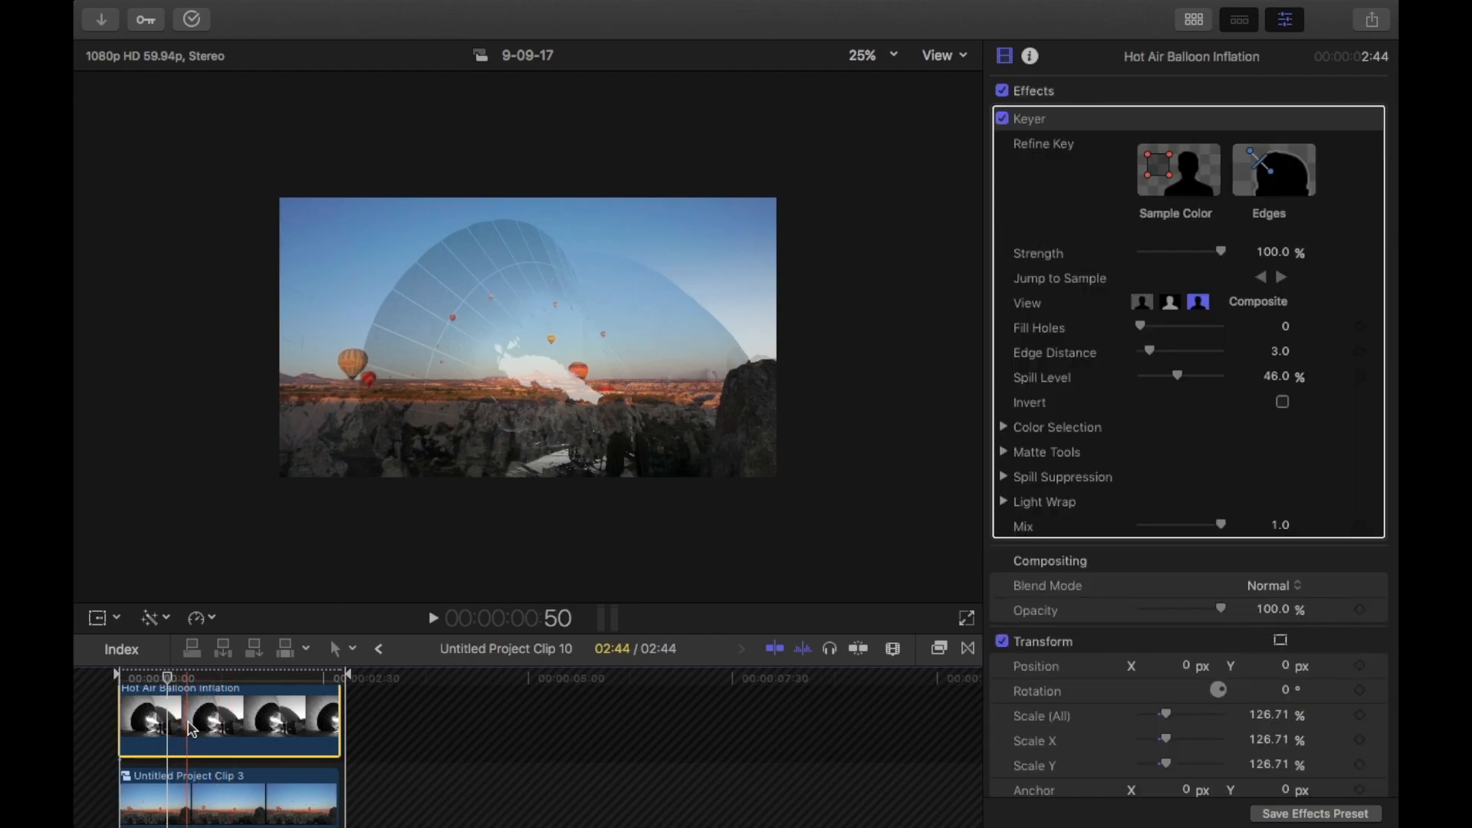
left_click(1178, 170)
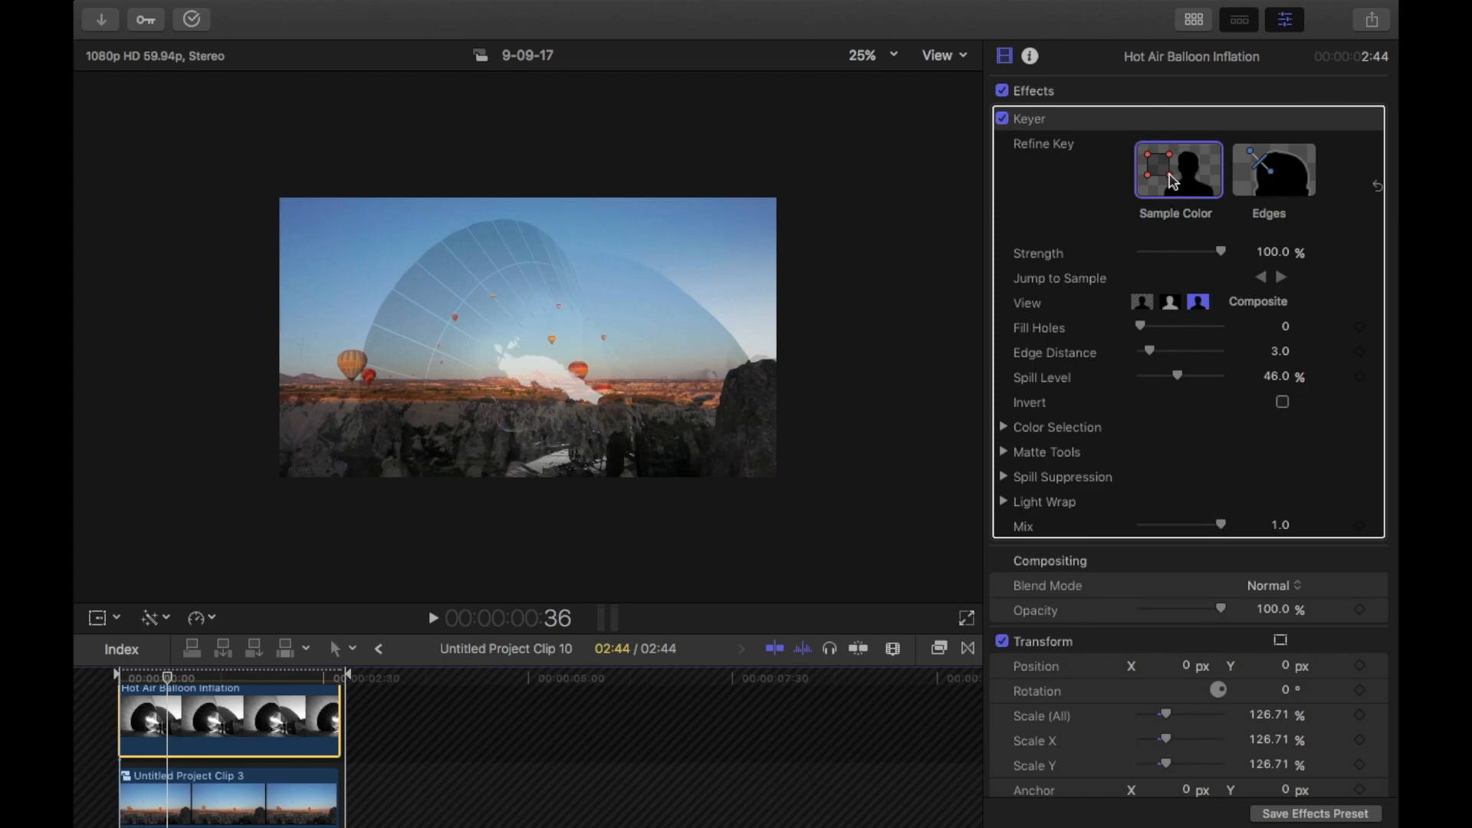
left_click(677, 279)
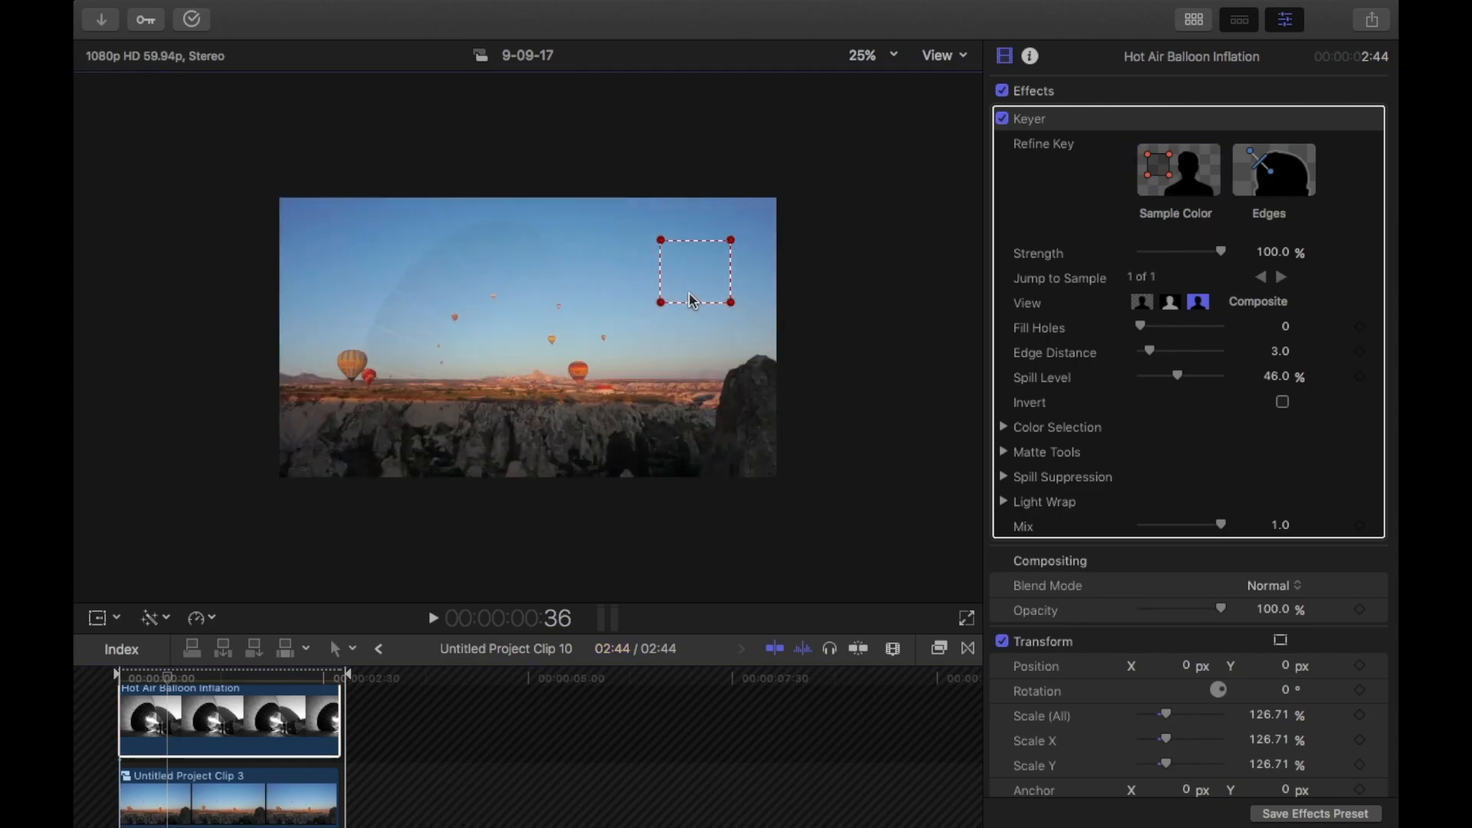
mouse_move(691, 272)
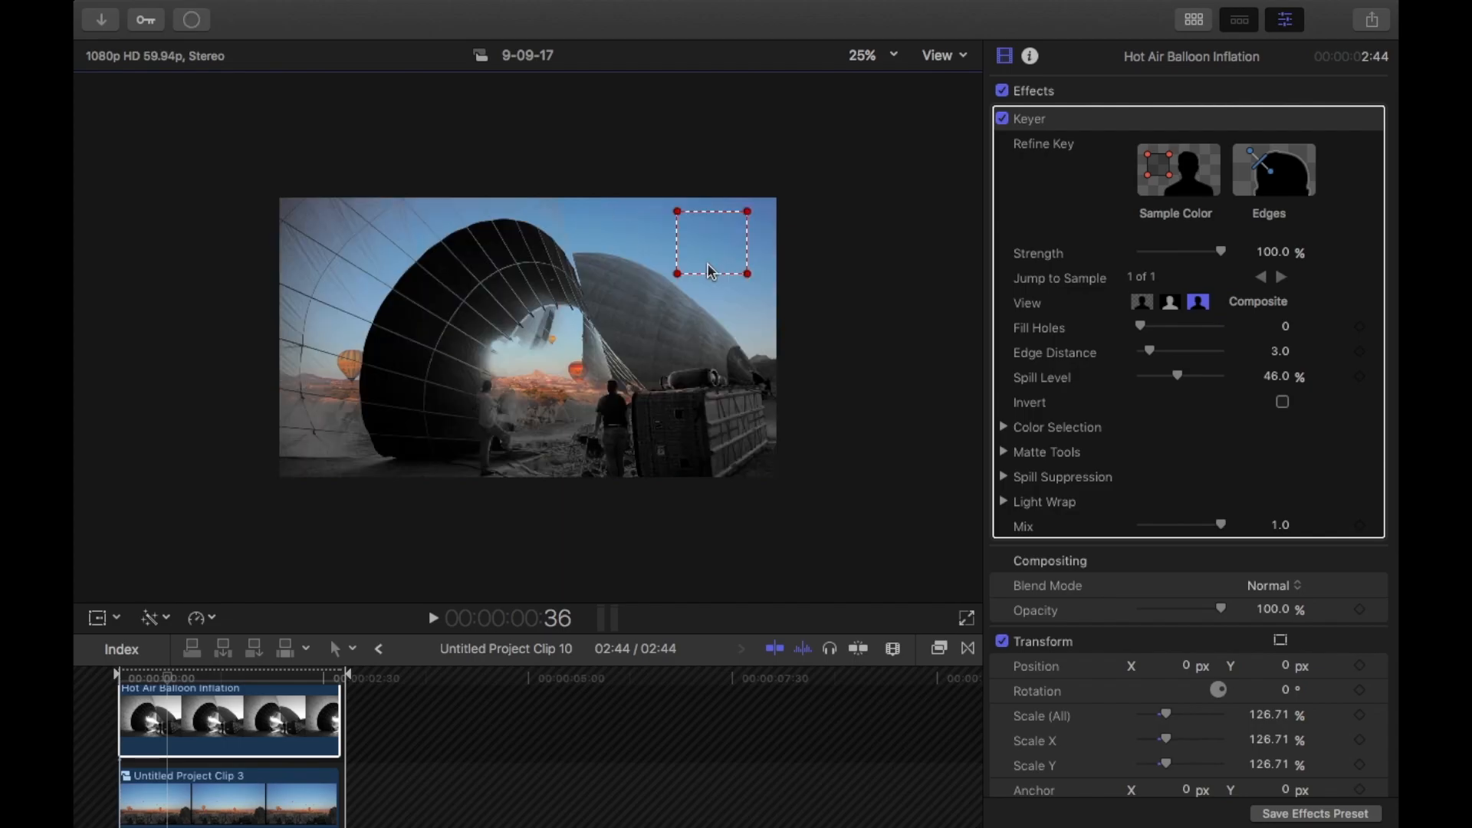
left_click(216, 723)
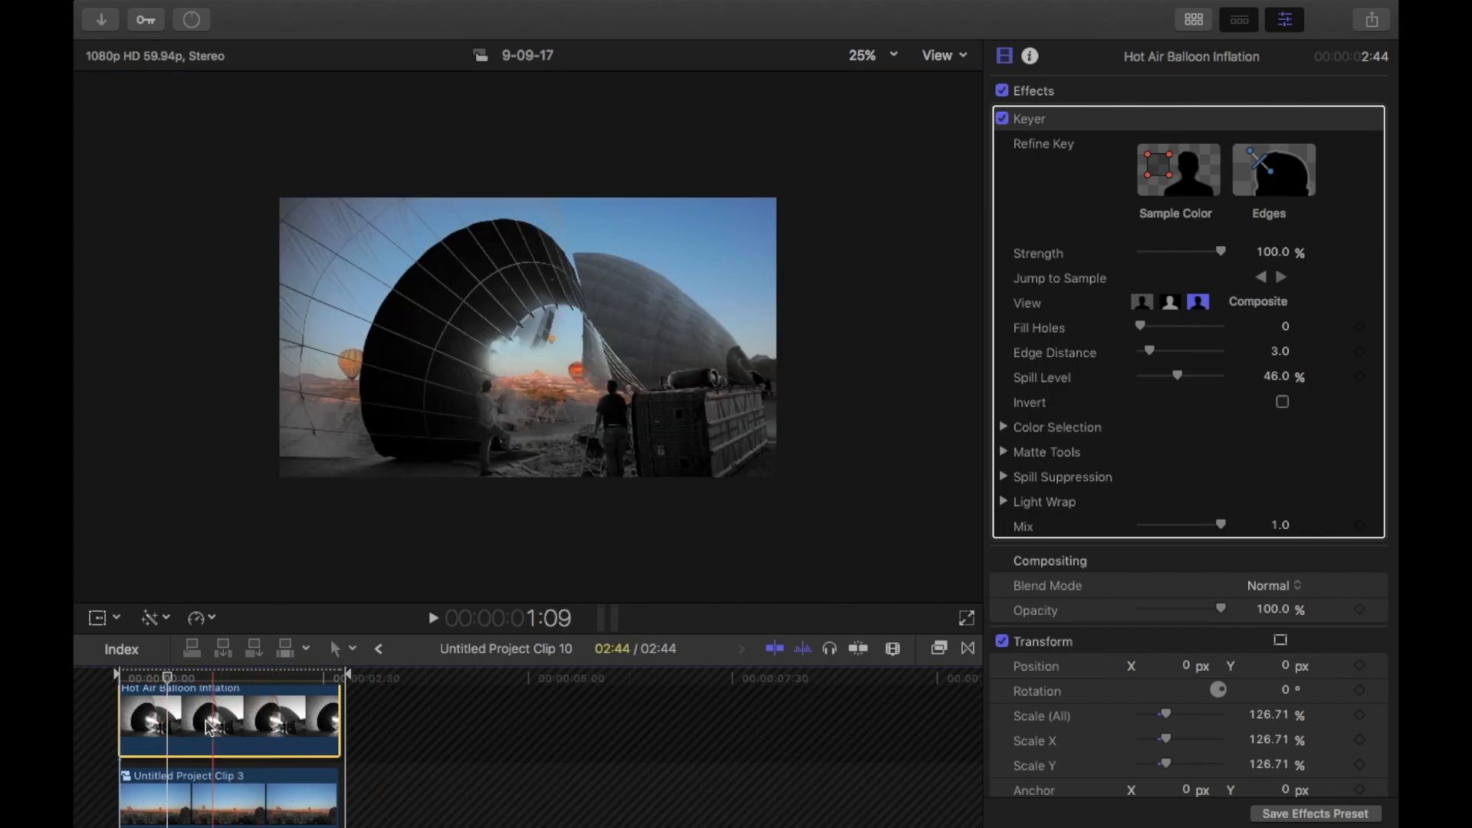
Step: Go back to the main project and place Hot Air Balloon Inflation beneath Untitled Project Clip 10
left_click(1175, 171)
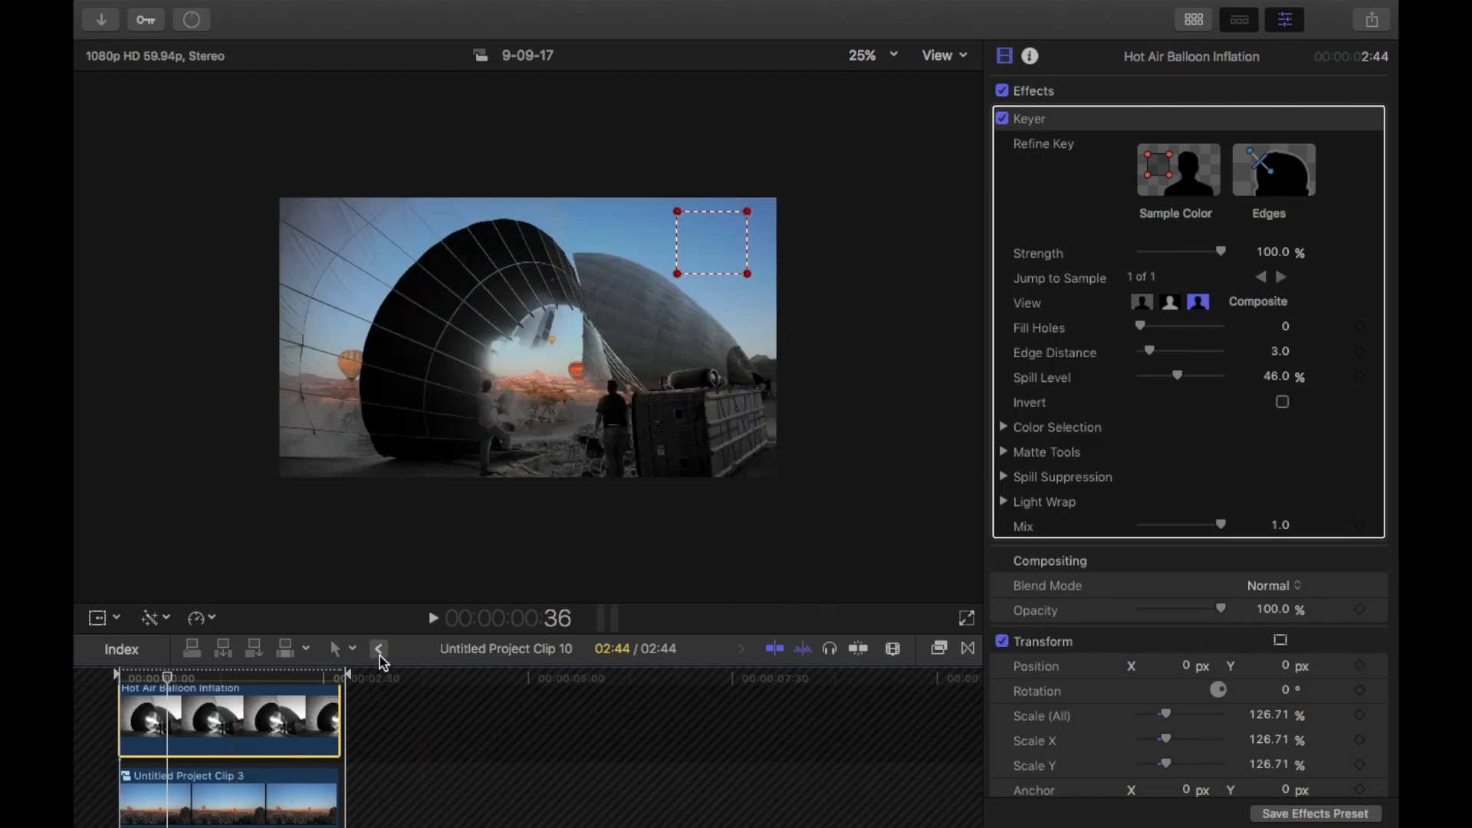
mouse_move(378, 649)
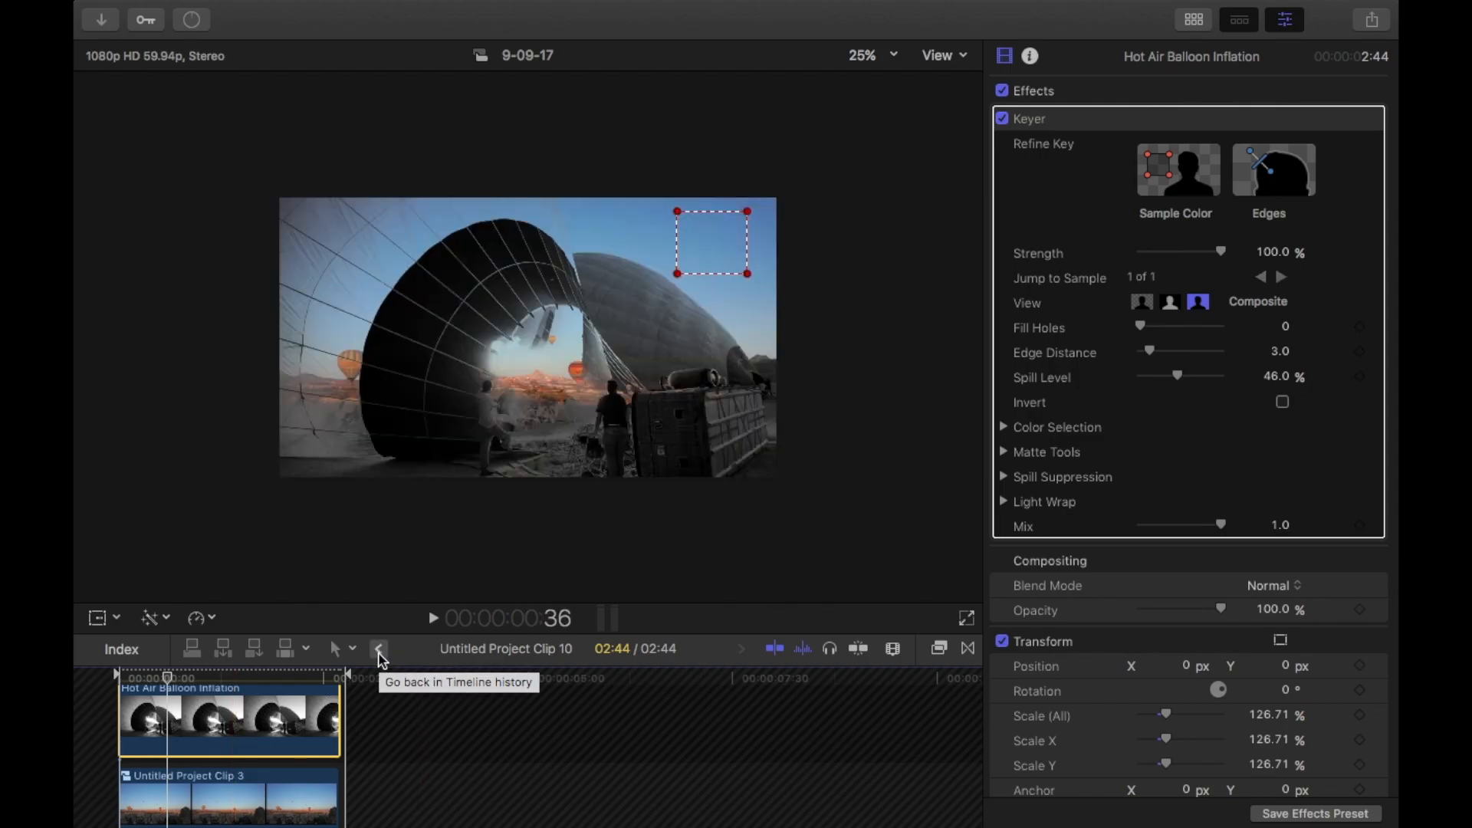
left_click(378, 648)
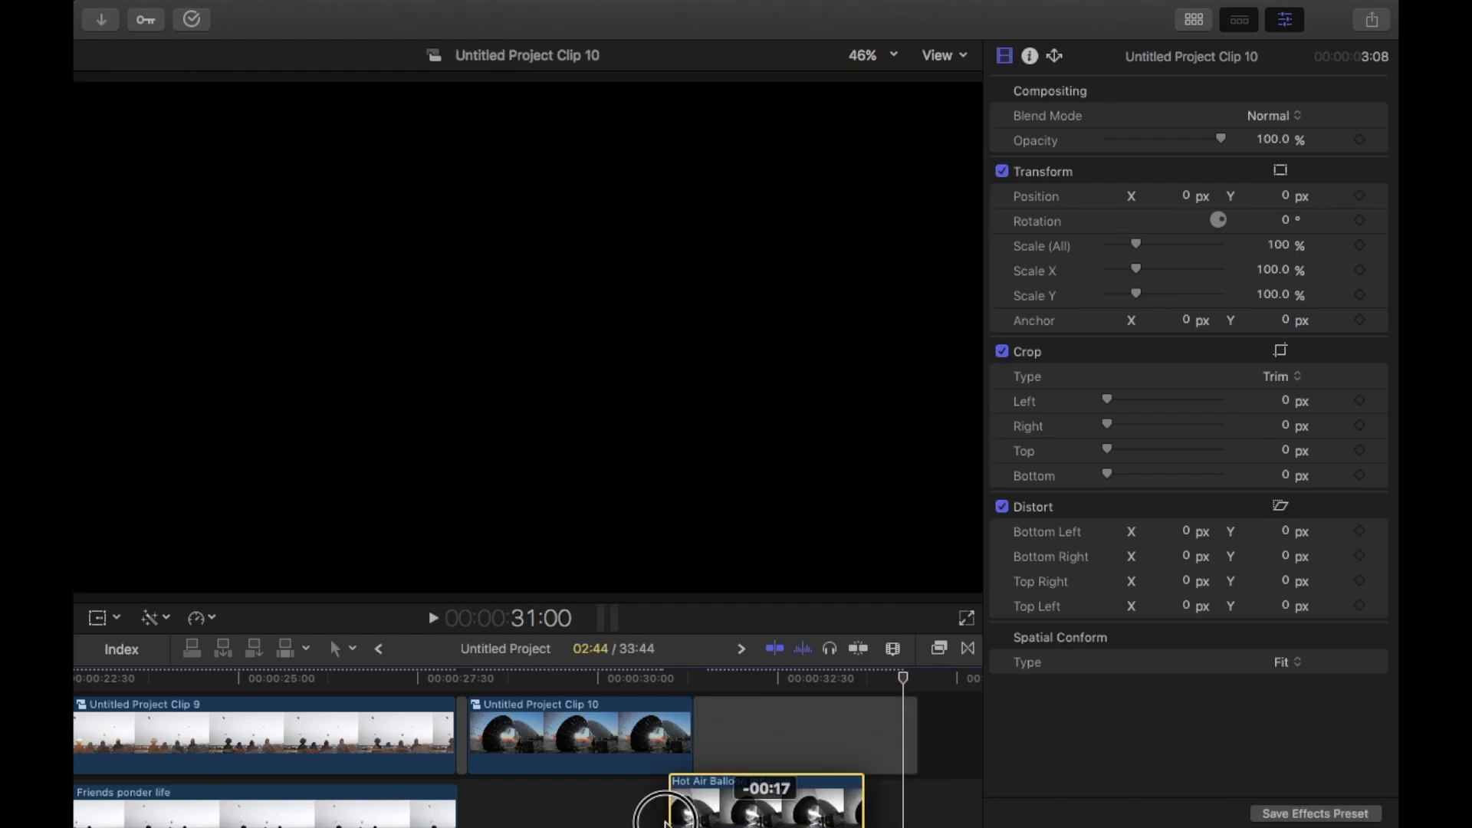
left_click(448, 794)
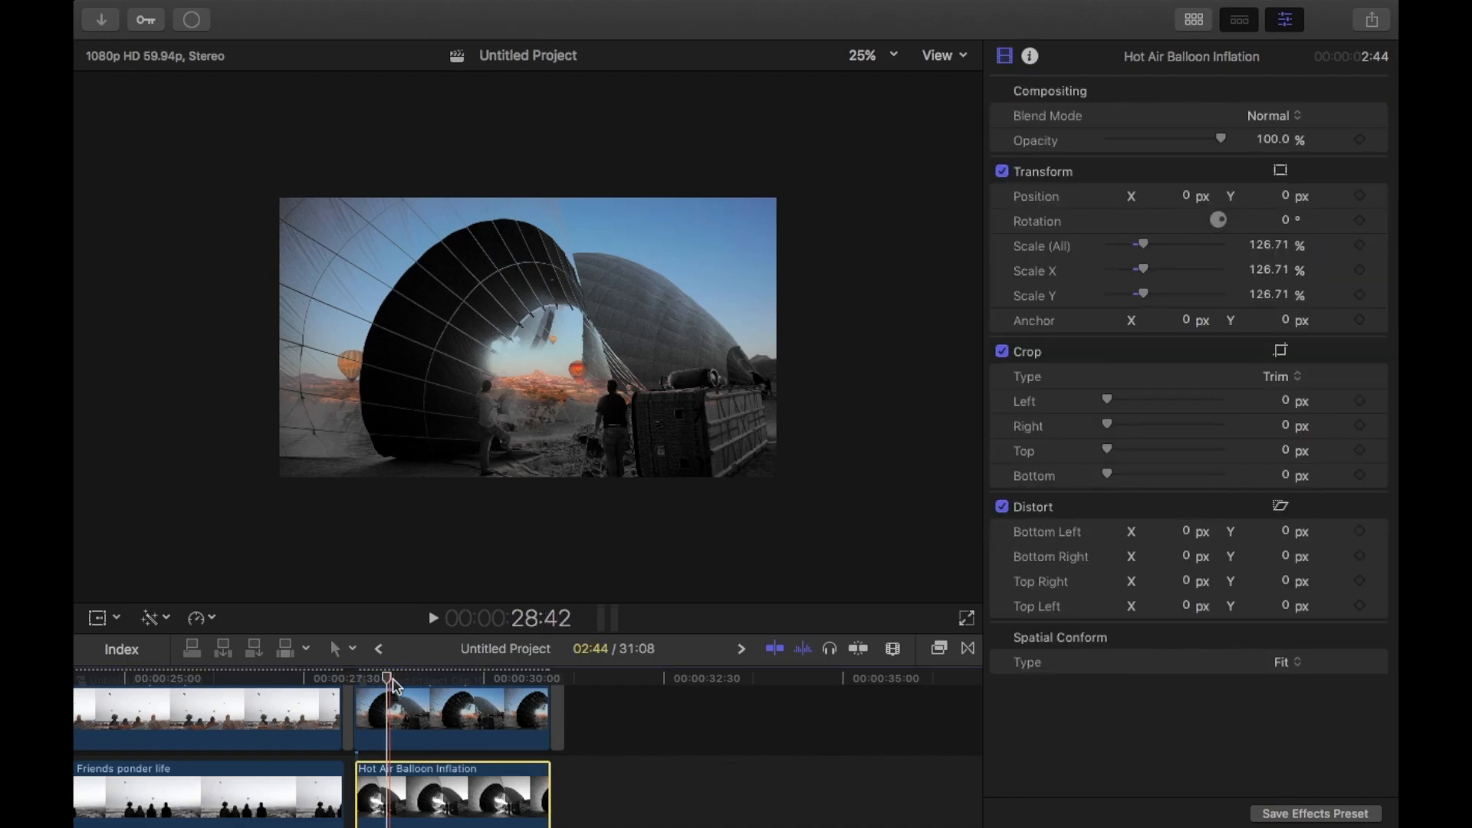
Step: Apply Luma Keyer from the Effects browser to Untitled Project Clip 10 and preview an earlier frame
left_click(937, 648)
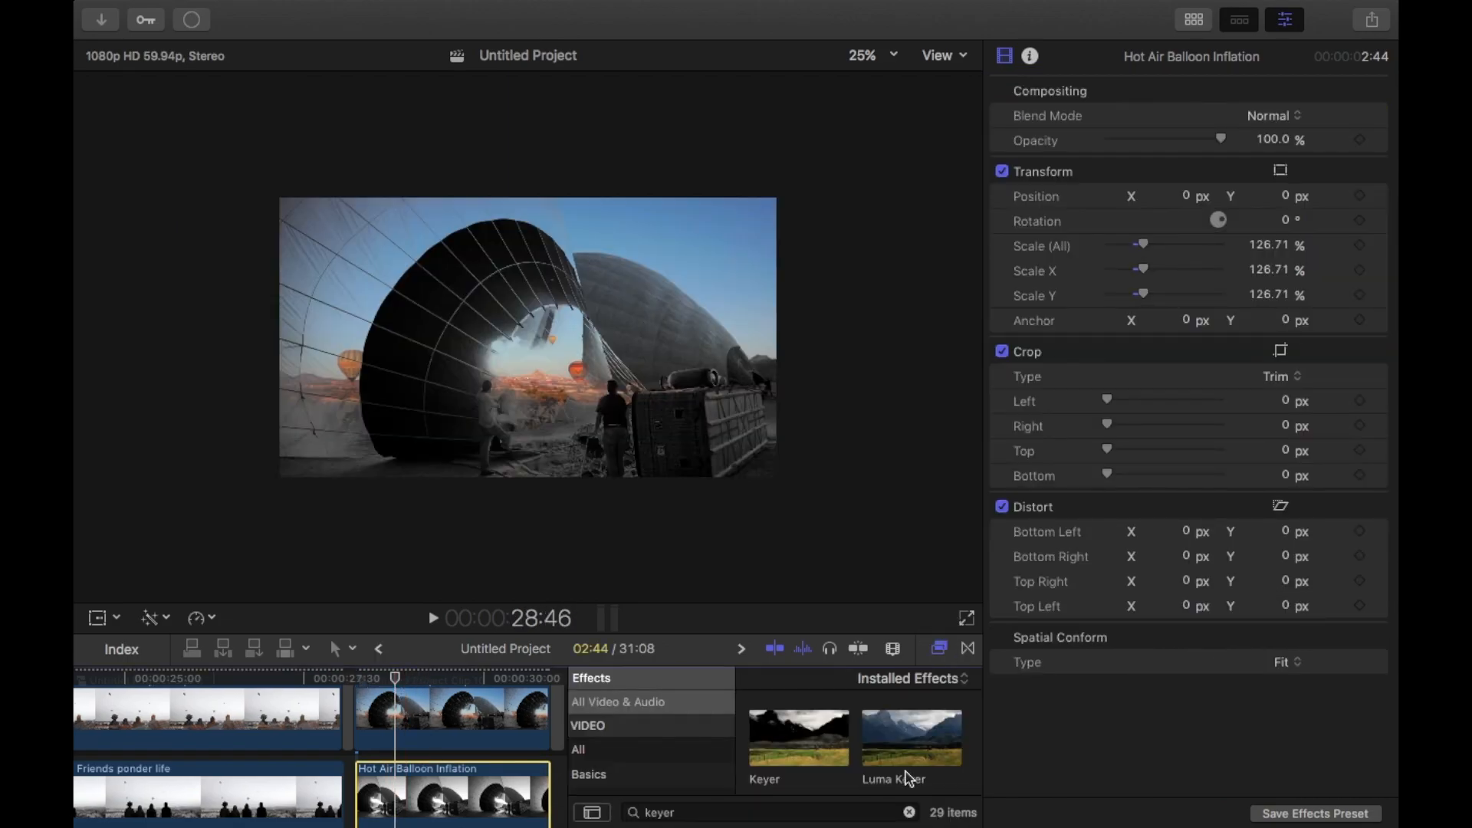
mouse_move(446, 731)
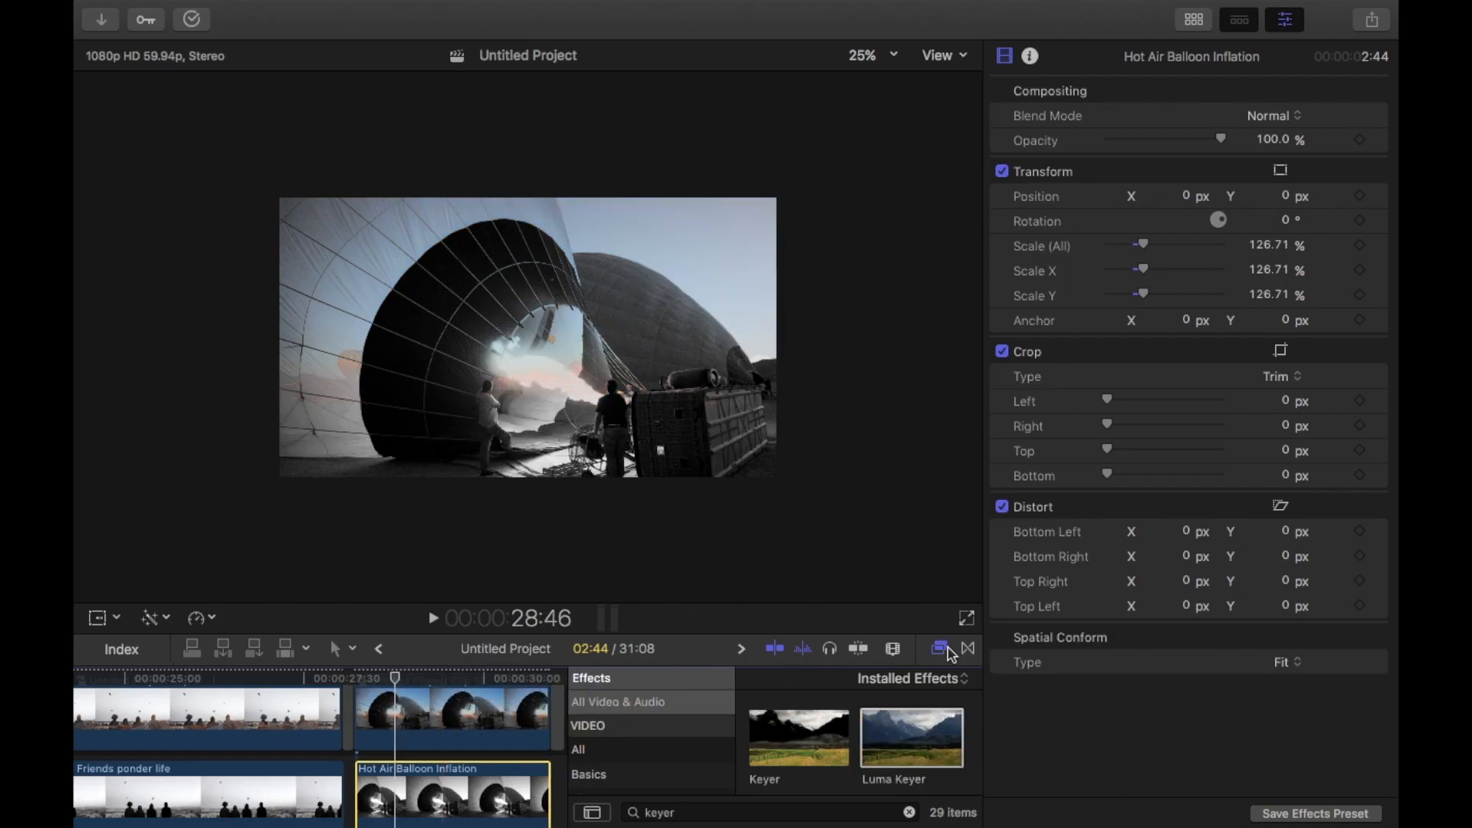
double_click(909, 735)
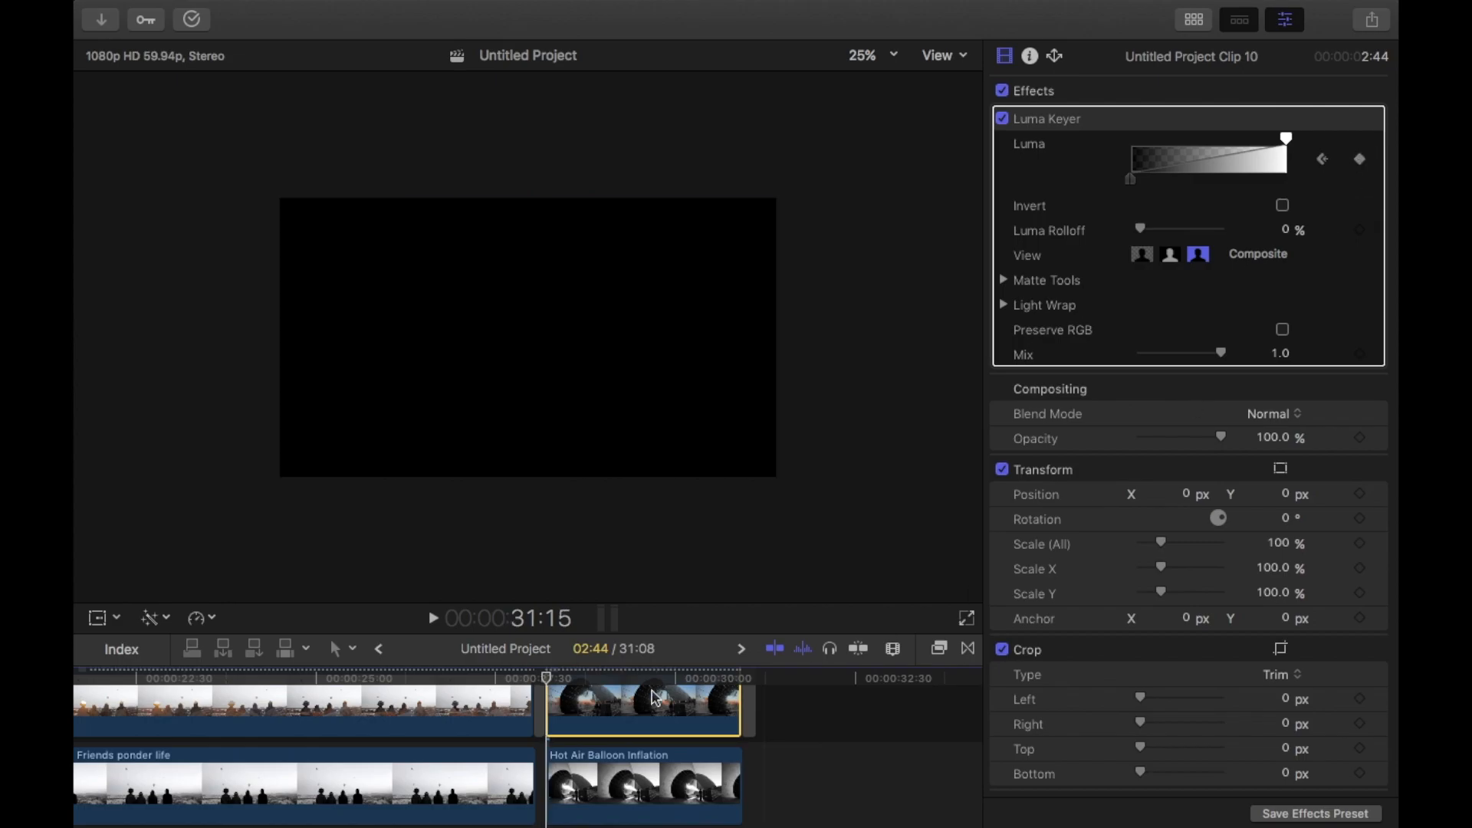
left_click(608, 678)
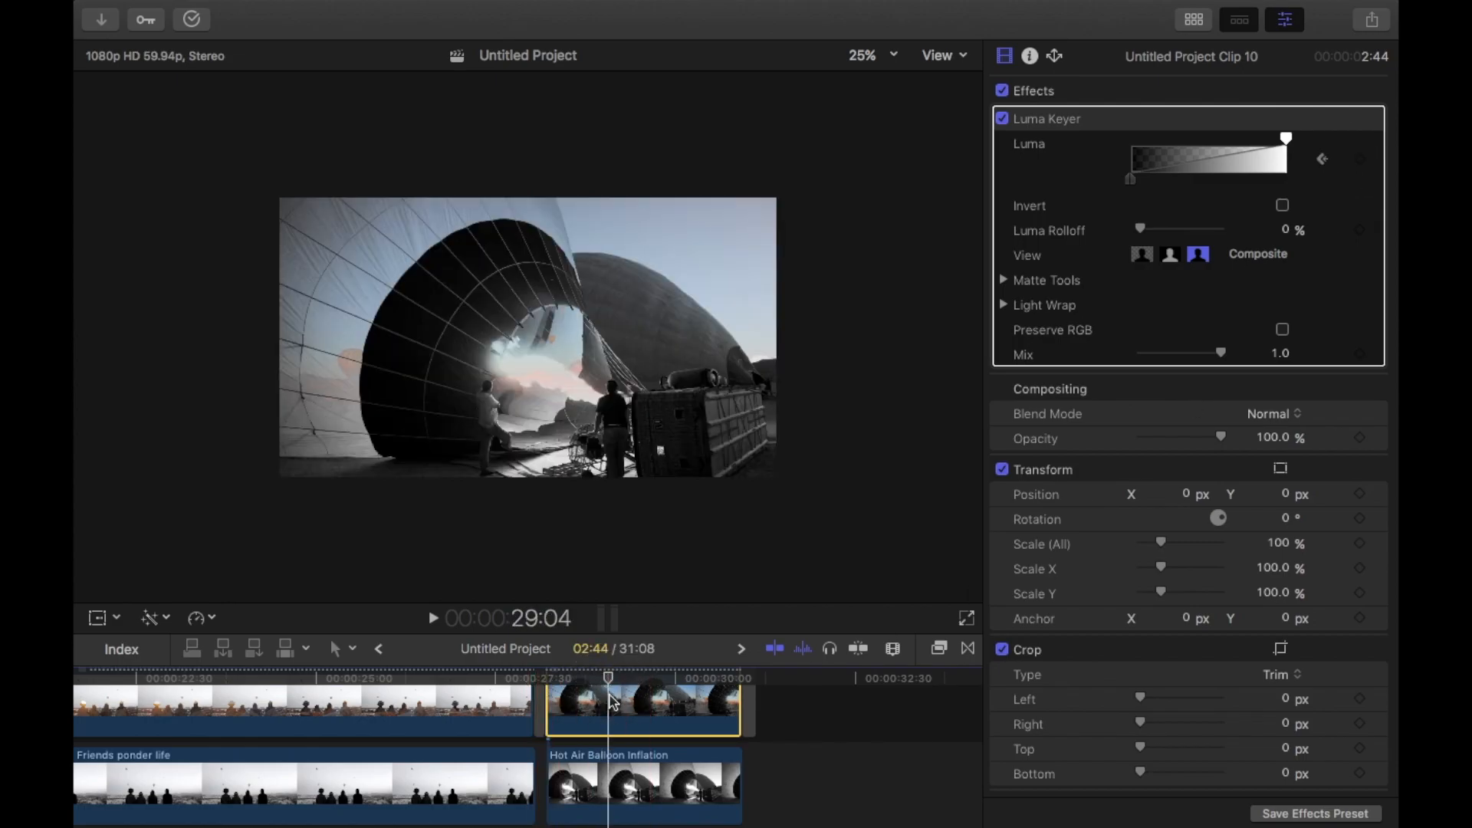